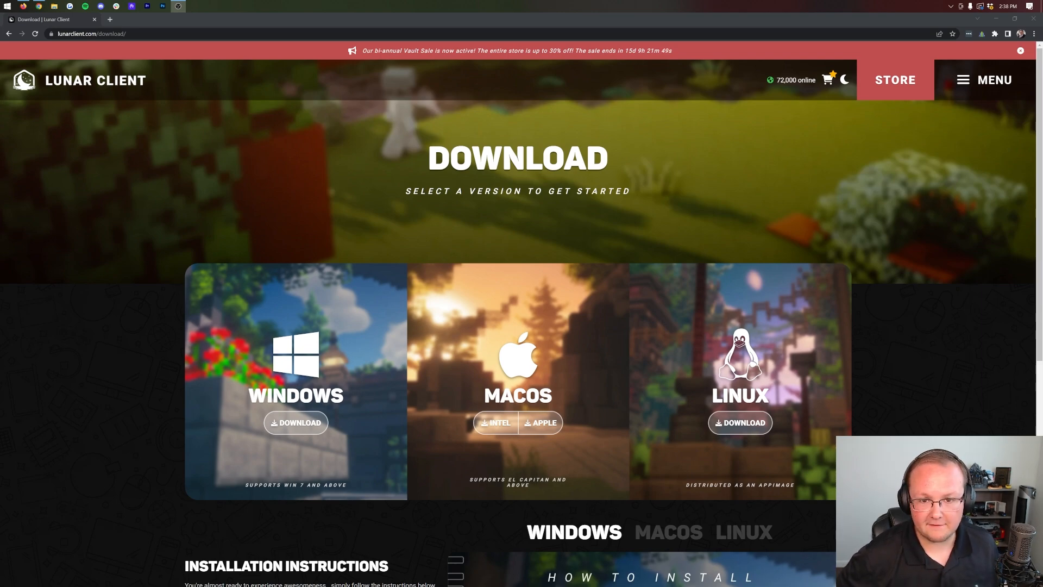
mouse_move(658, 77)
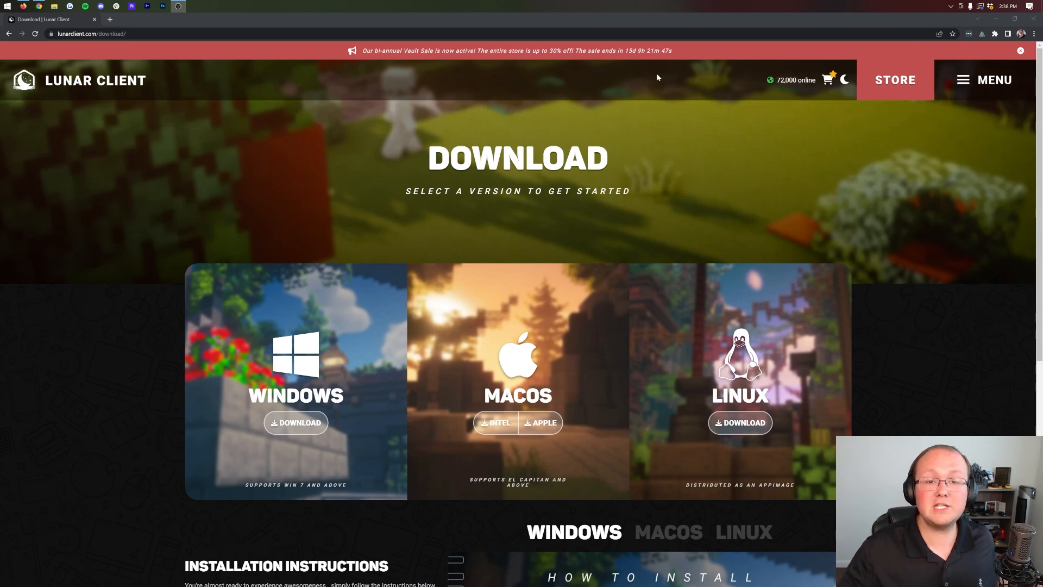
Browse the Lunar Client homepage and start the Windows installer download (Lunar Client v2.12.7.exe)
scroll("down", 3)
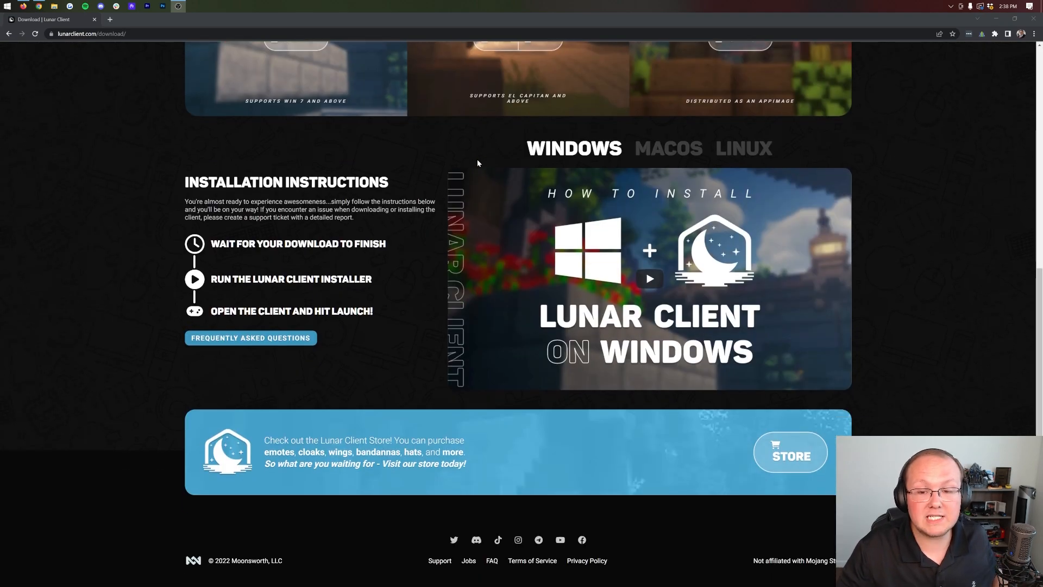
scroll("up", 3)
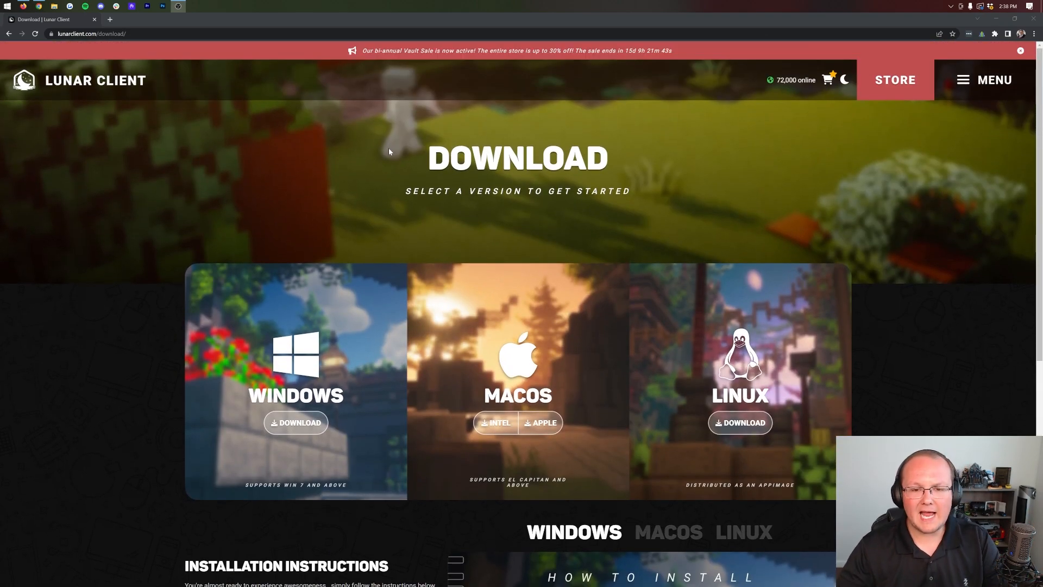
mouse_move(87, 87)
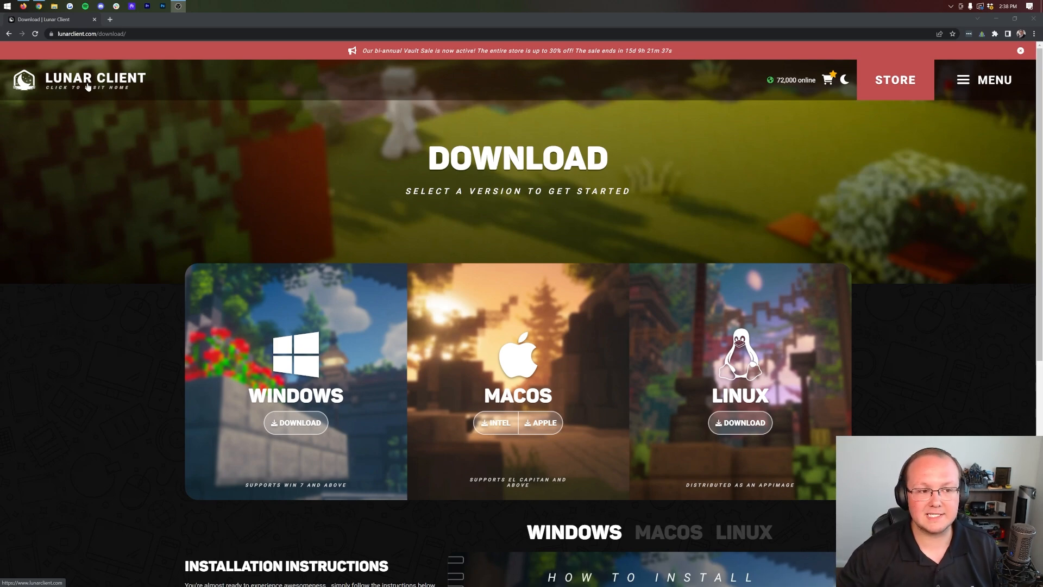
left_click(96, 80)
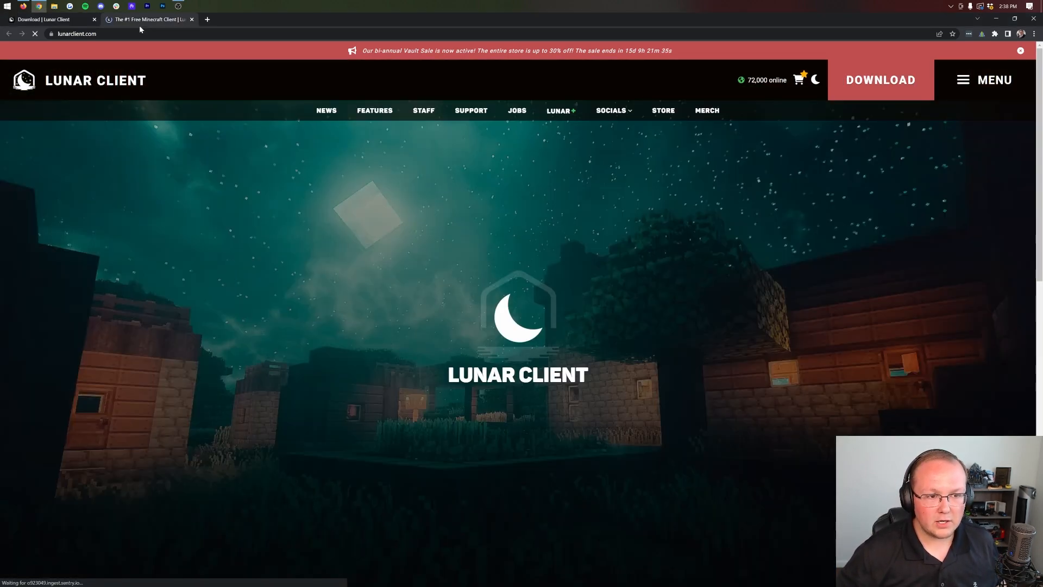
scroll("down", 3)
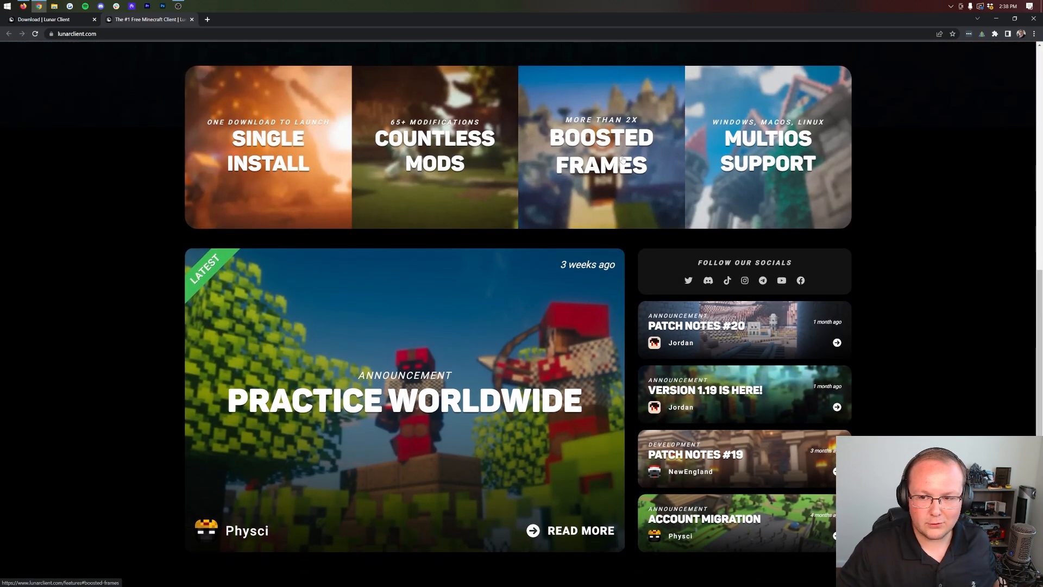
scroll("down", 3)
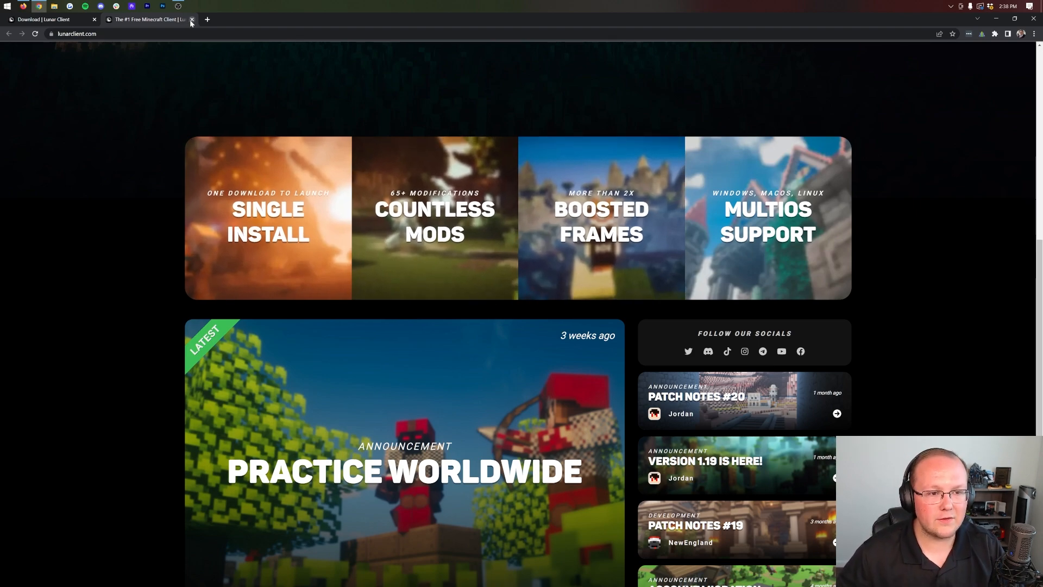
left_click(191, 20)
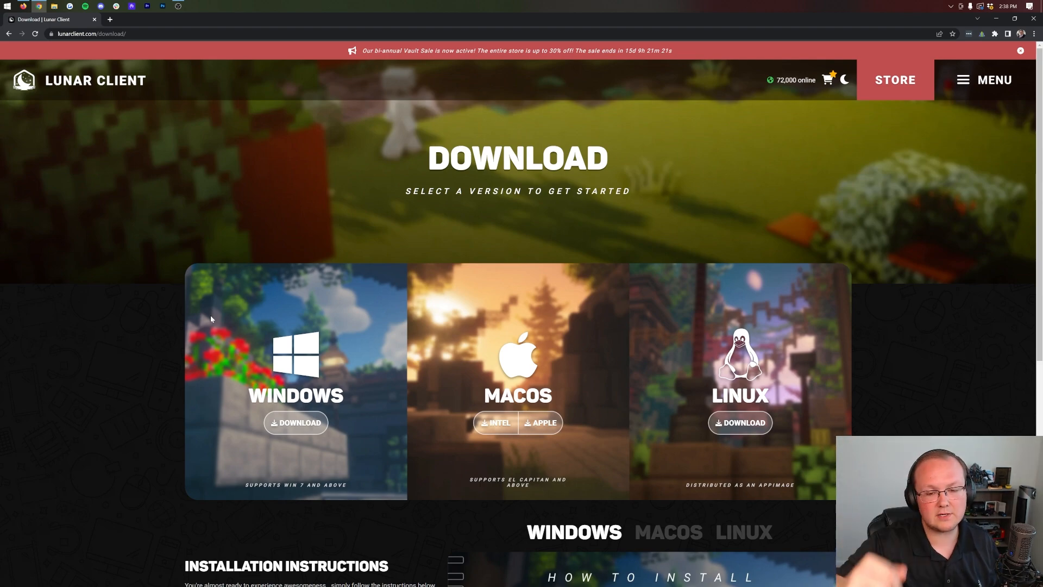
mouse_move(300, 263)
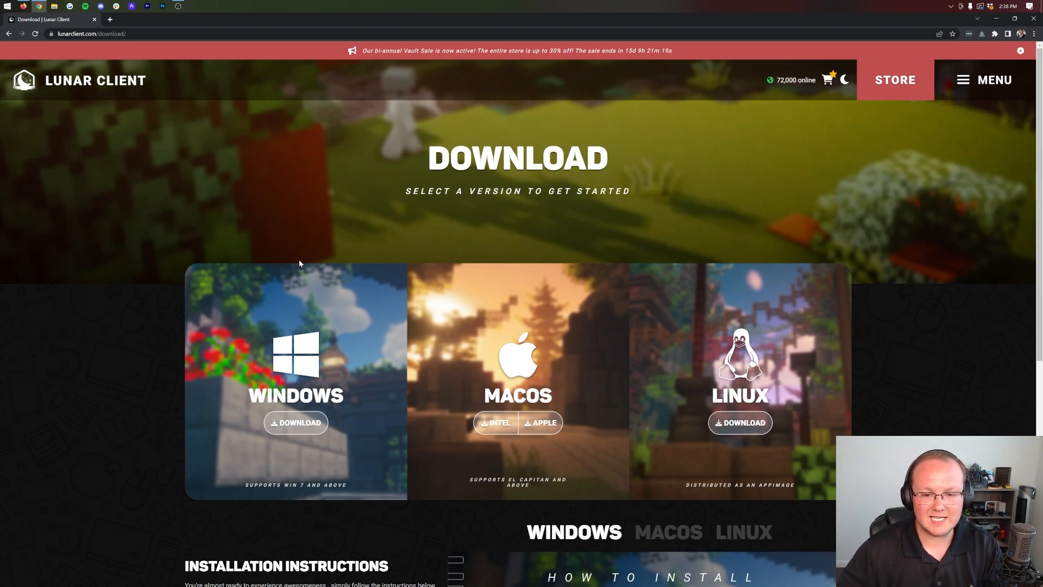
scroll("down", 3)
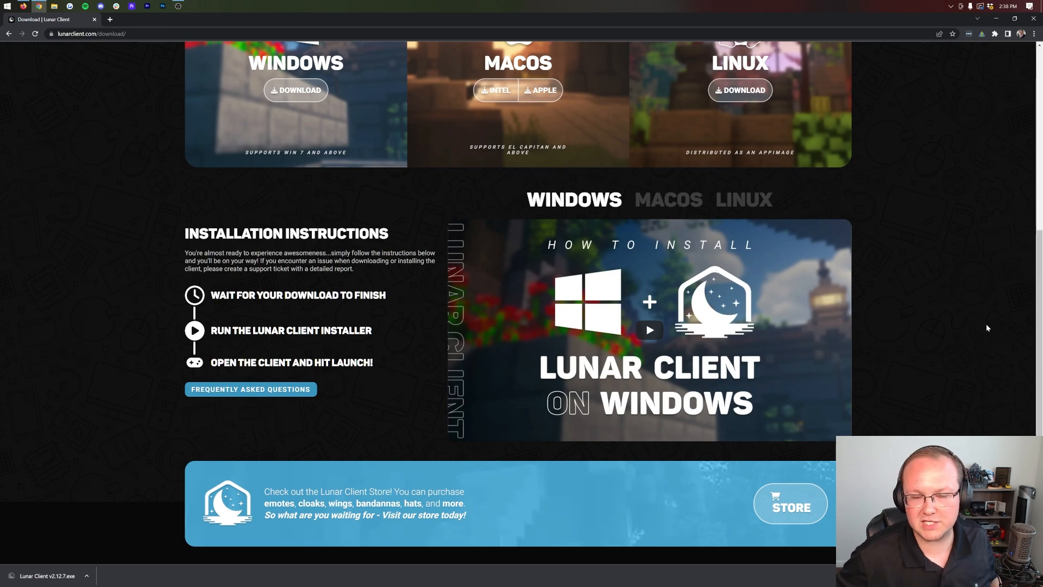
mouse_move(996, 28)
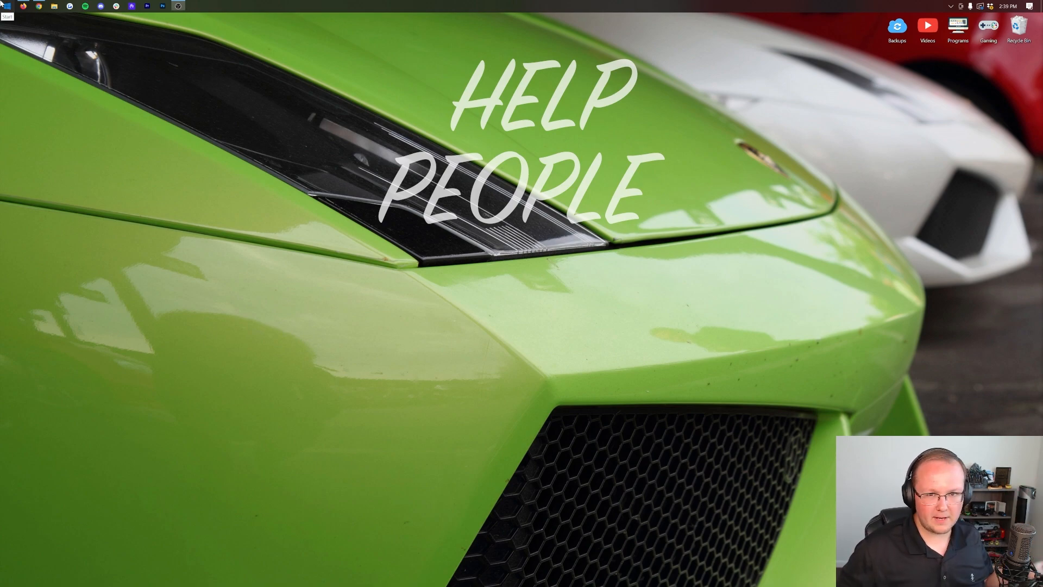
Search Start for 'downloads' and open the Downloads folder holding the installer
left_click(7, 6)
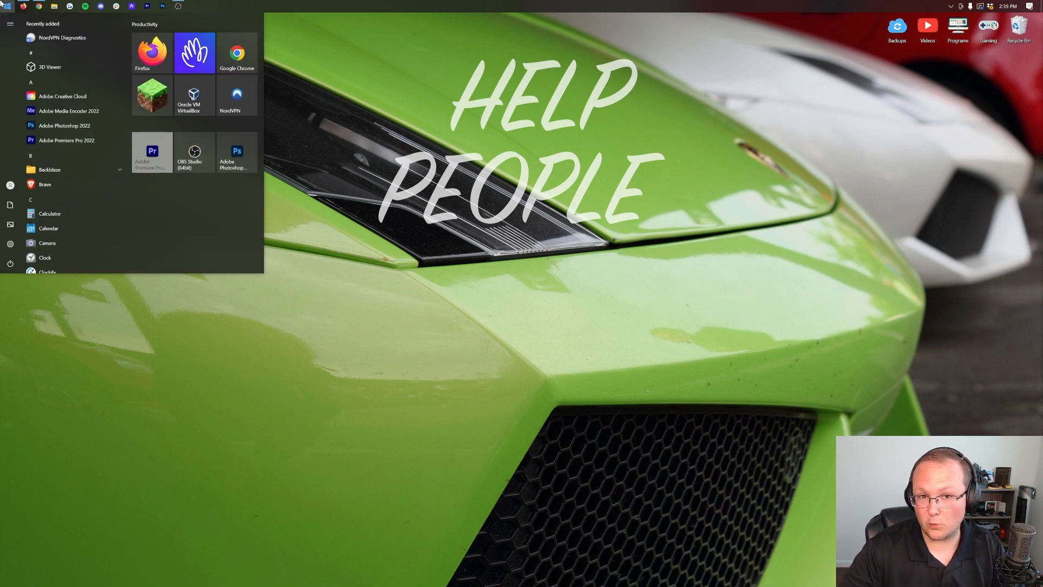
type("downloads")
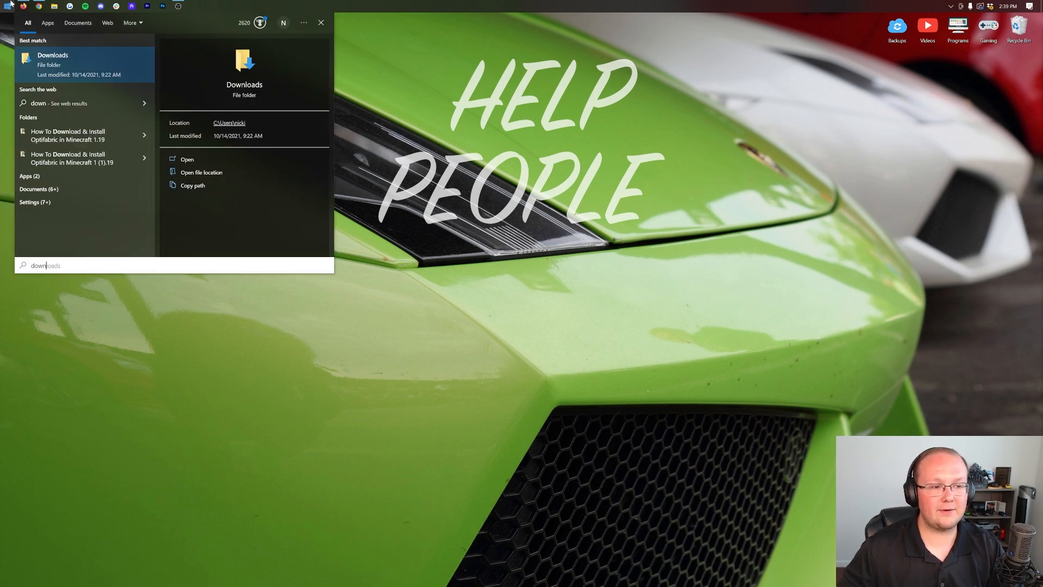
left_click(187, 159)
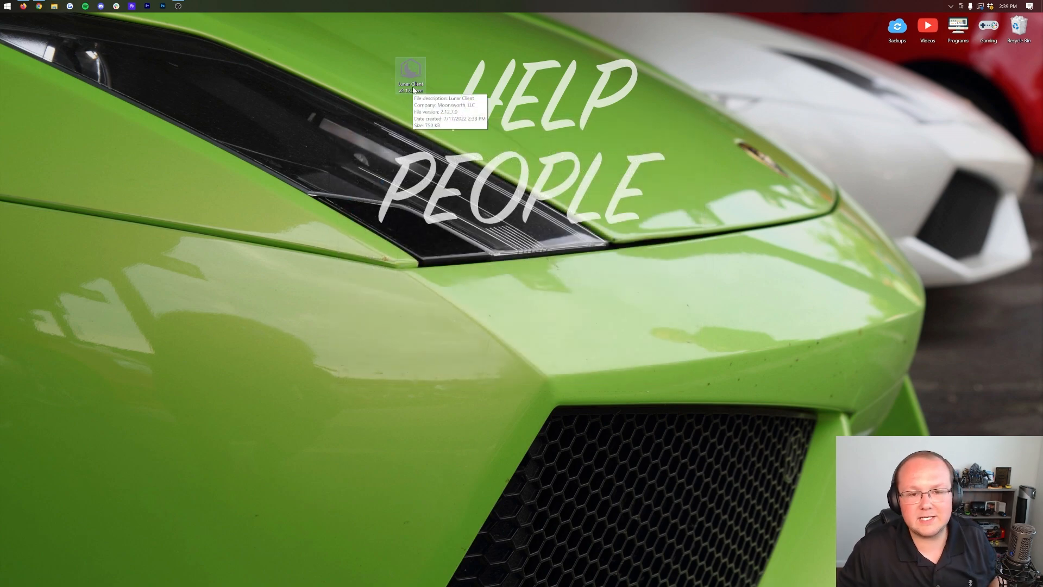
Run the installer, accept the license, then relaunch Lunar Client from its desktop shortcut
double_click(410, 73)
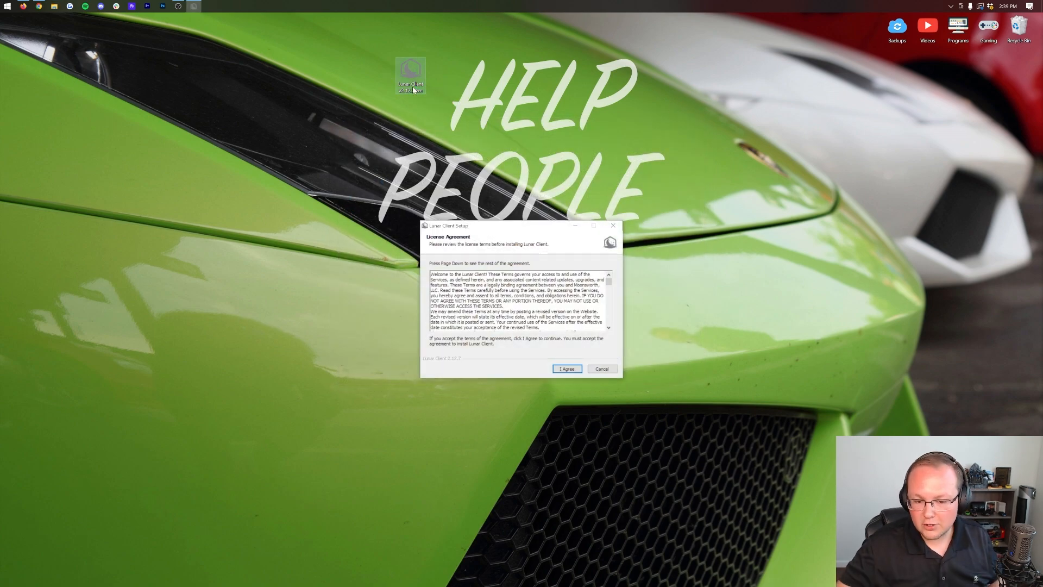
left_click(566, 369)
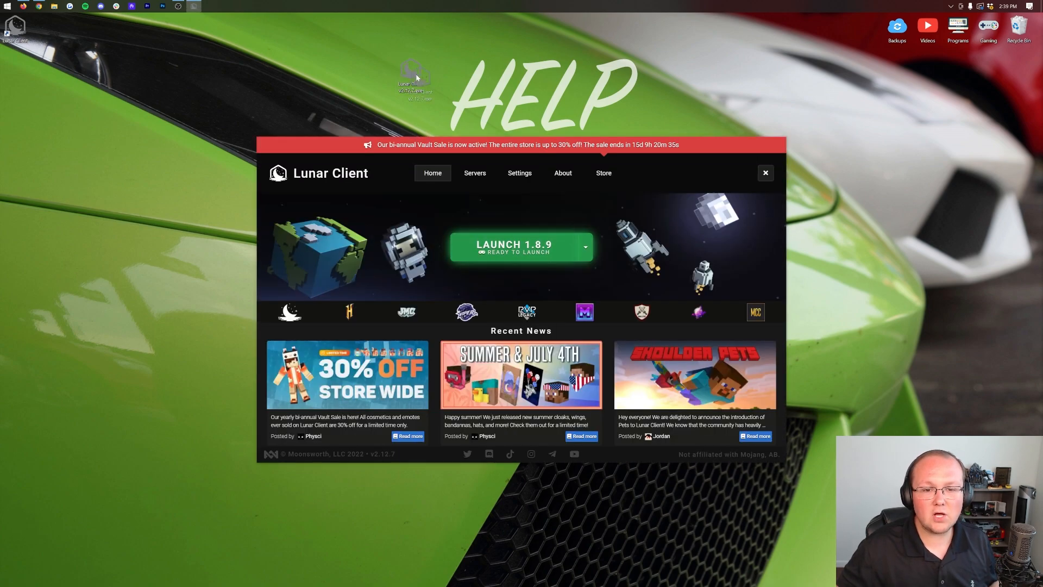
mouse_move(411, 73)
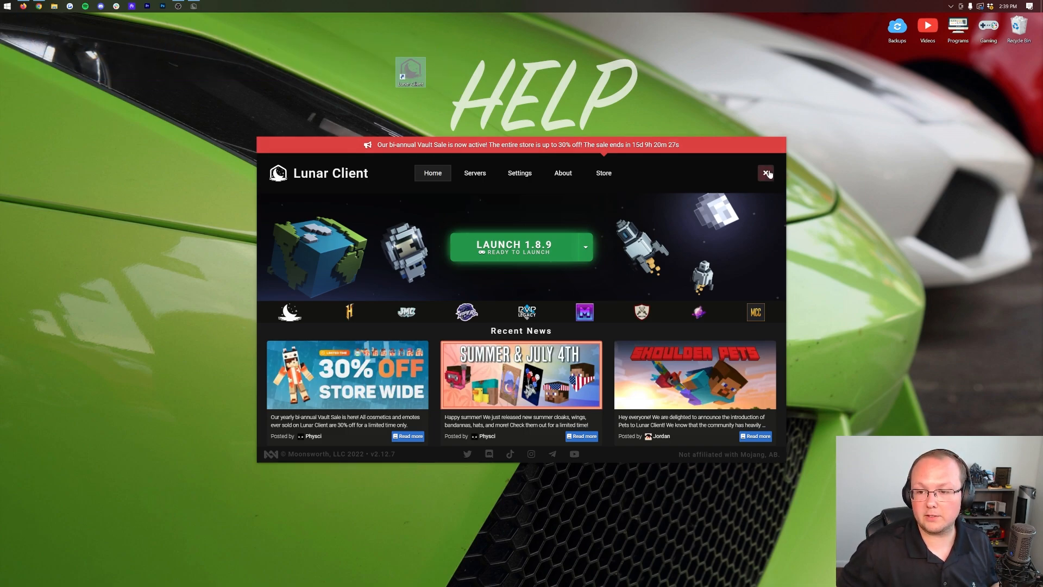
left_click(766, 172)
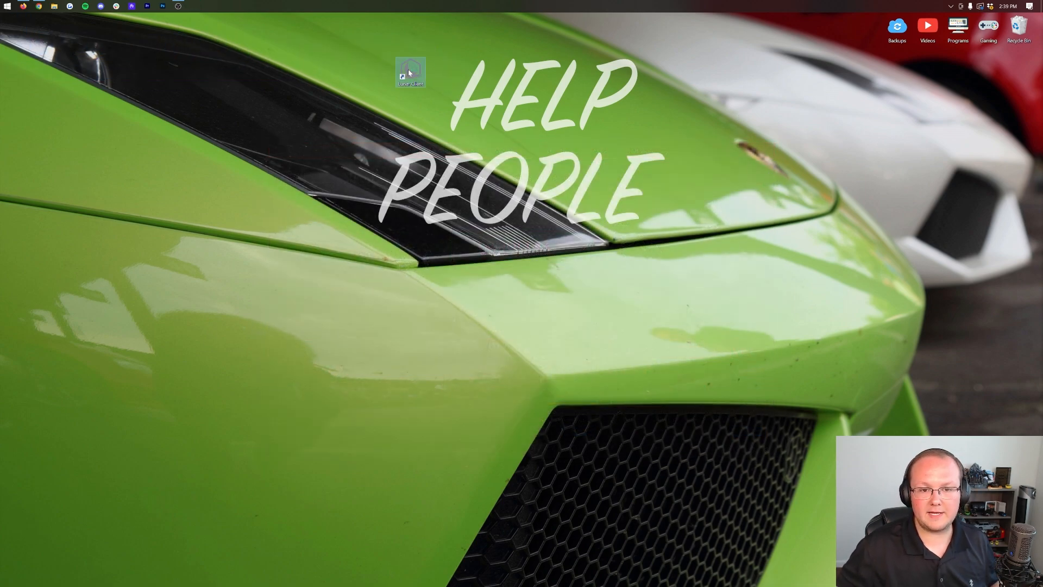
double_click(411, 72)
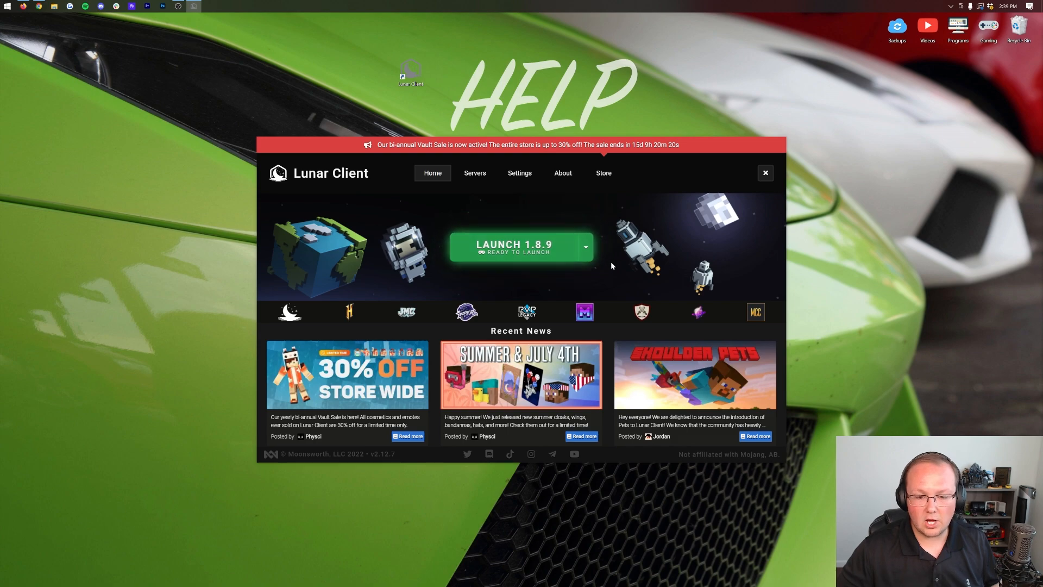
mouse_move(349, 311)
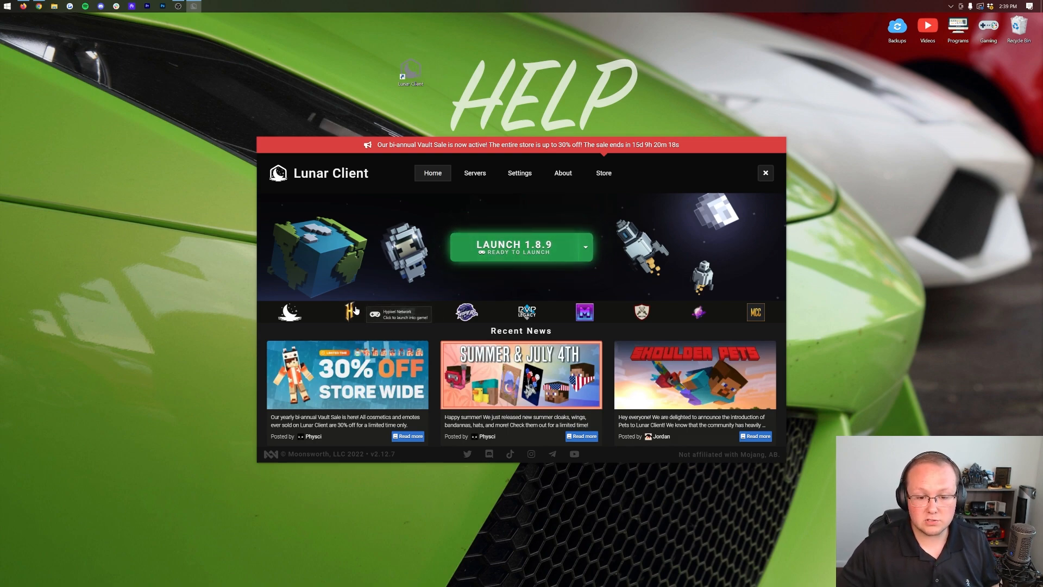
mouse_move(535, 223)
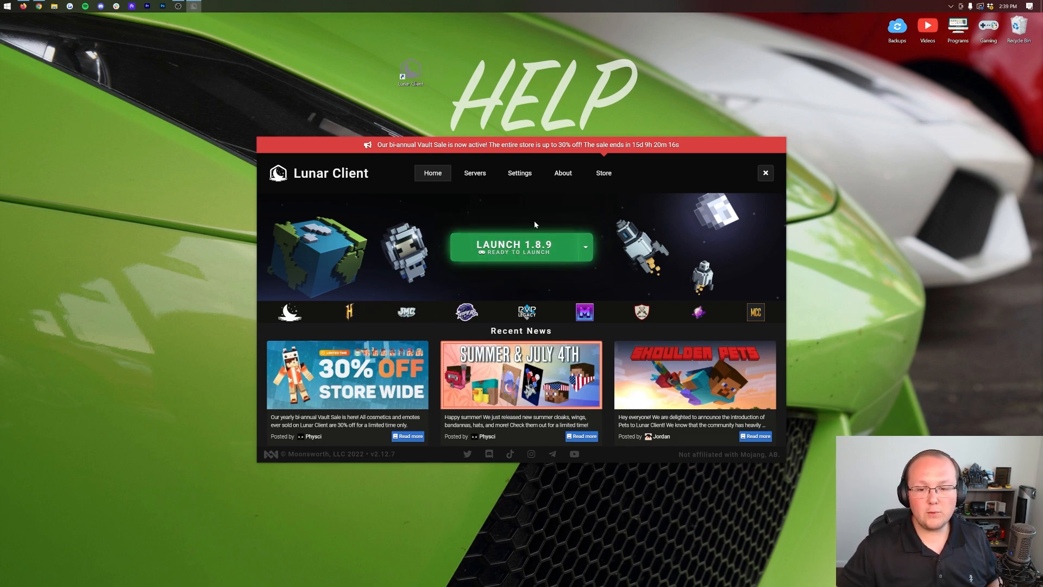
Preview versions 1.17 and 1.12 in the version picker, then return Home with 1.19 selected
left_click(584, 246)
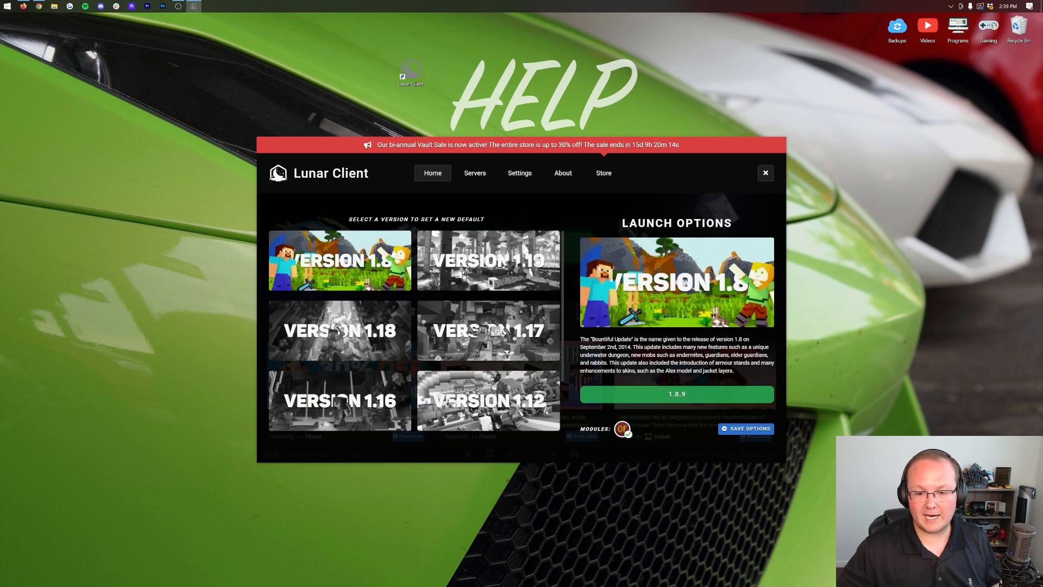
left_click(487, 331)
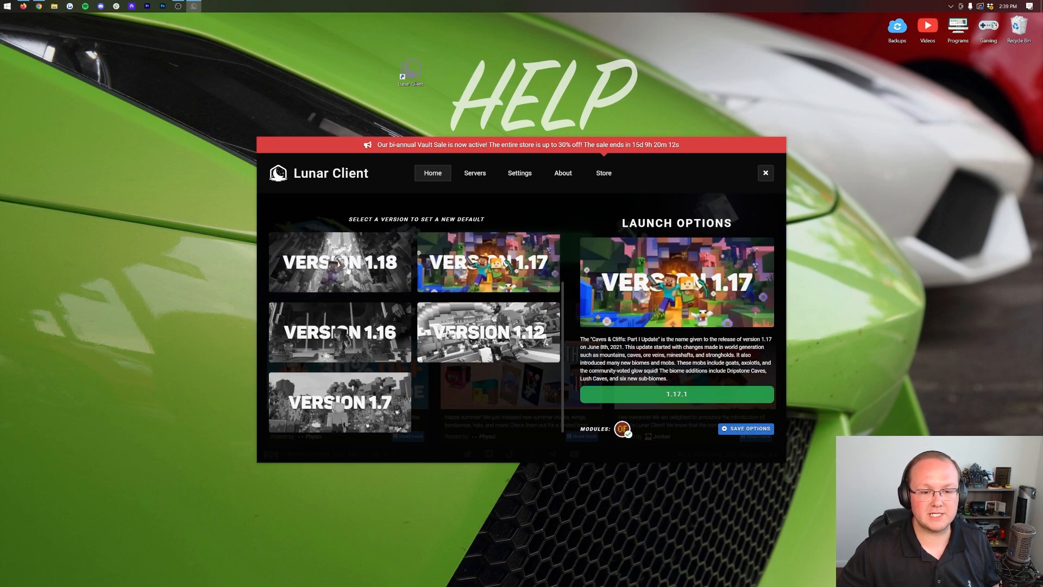
left_click(339, 401)
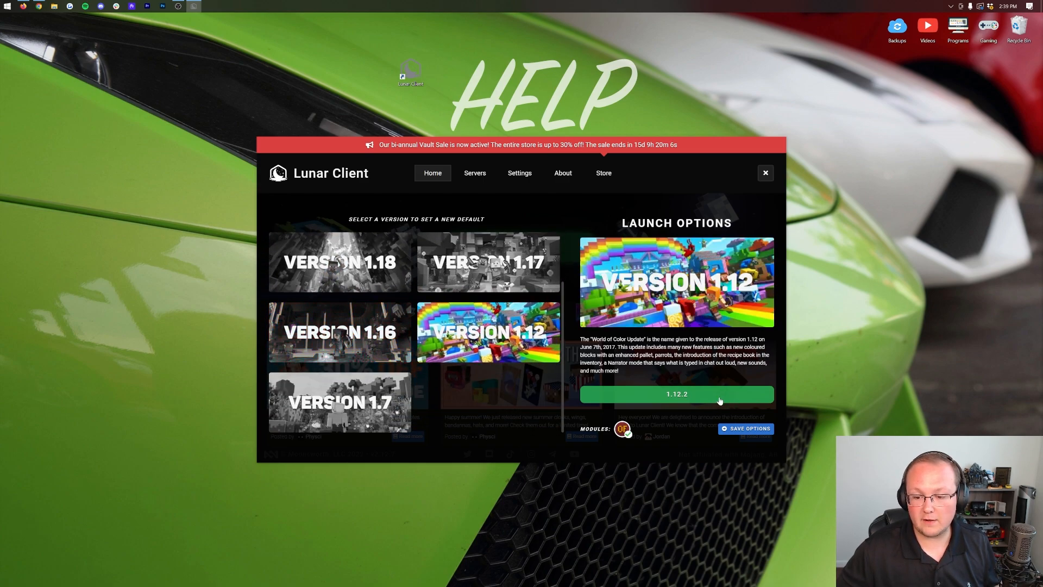
left_click(432, 173)
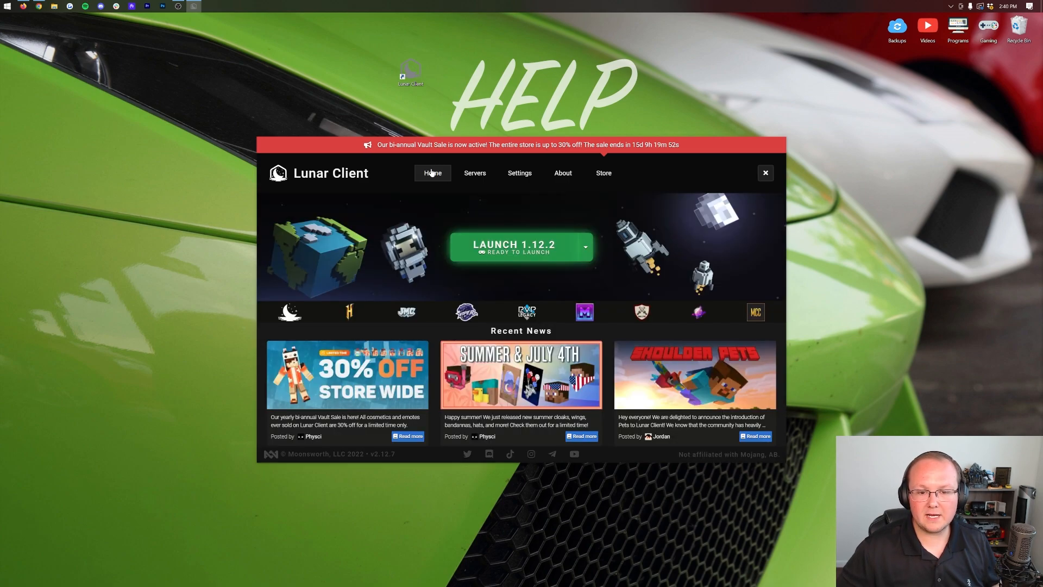
left_click(584, 246)
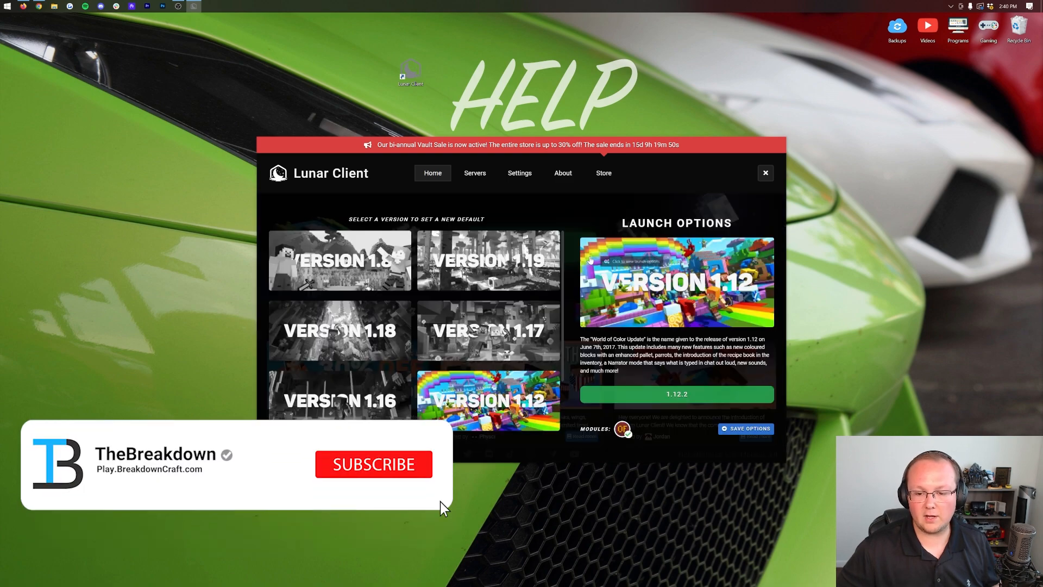
left_click(488, 259)
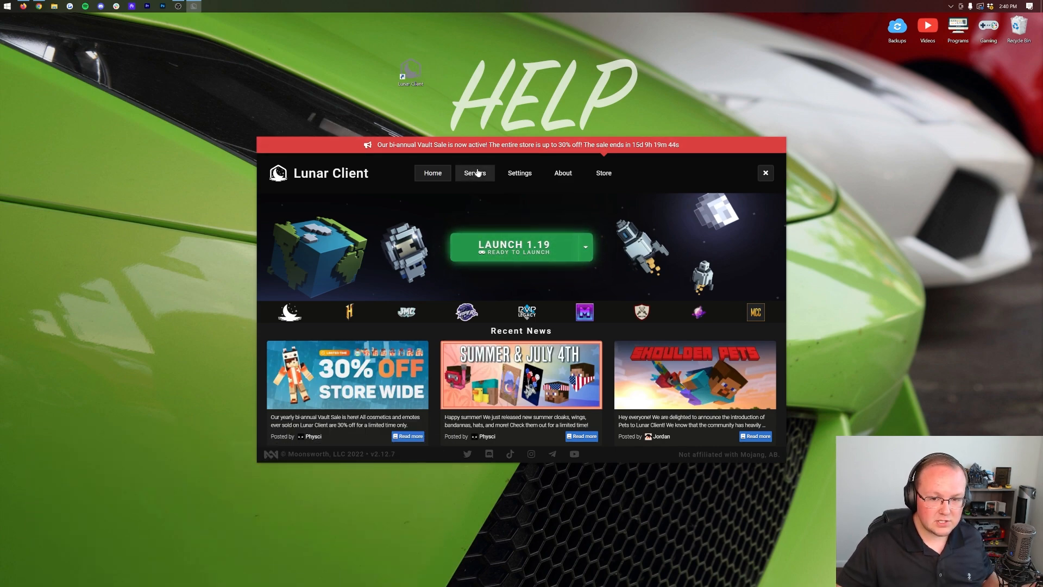
From the Servers list, play Hypixel Network, launching version 1.19
left_click(475, 173)
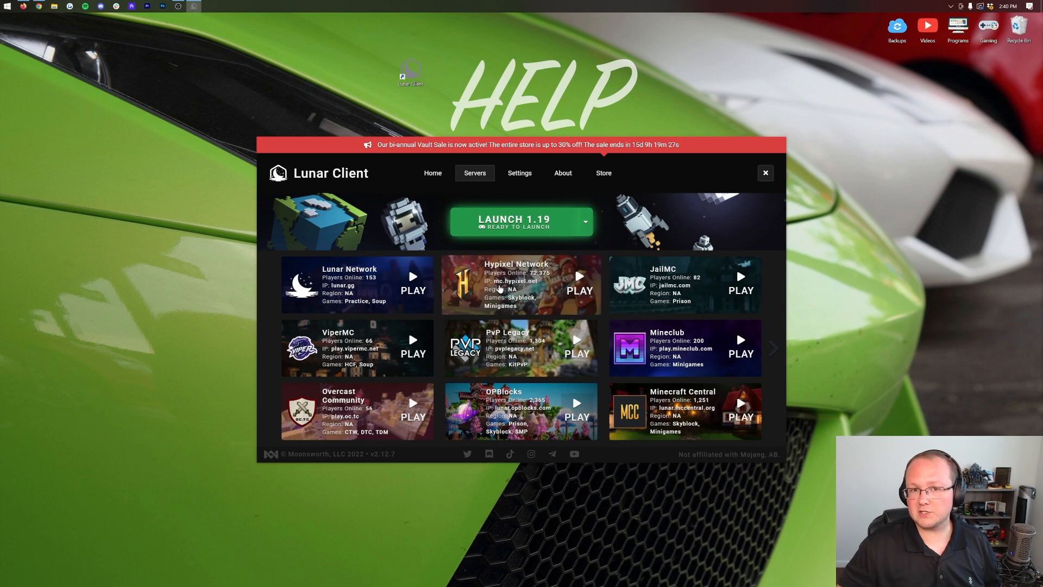
left_click(514, 220)
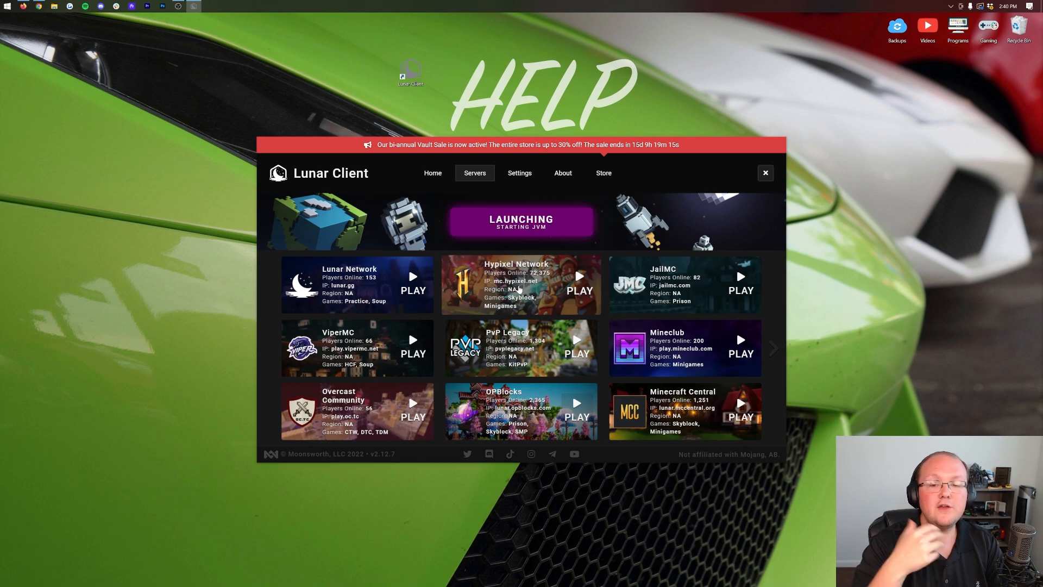
mouse_move(451, 231)
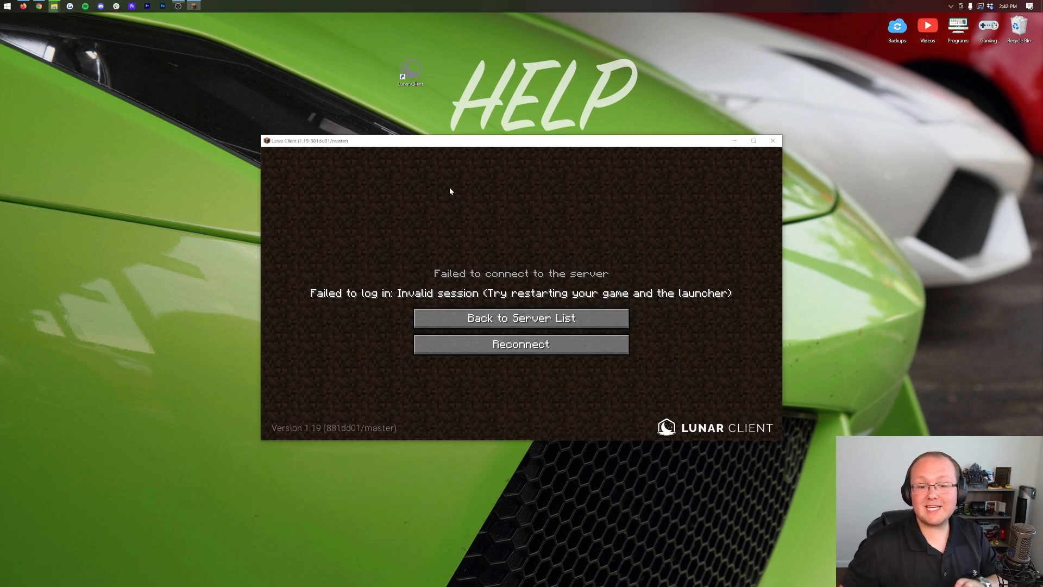
Leave the Failed to connect screen for the Please log in prompt
left_click(520, 317)
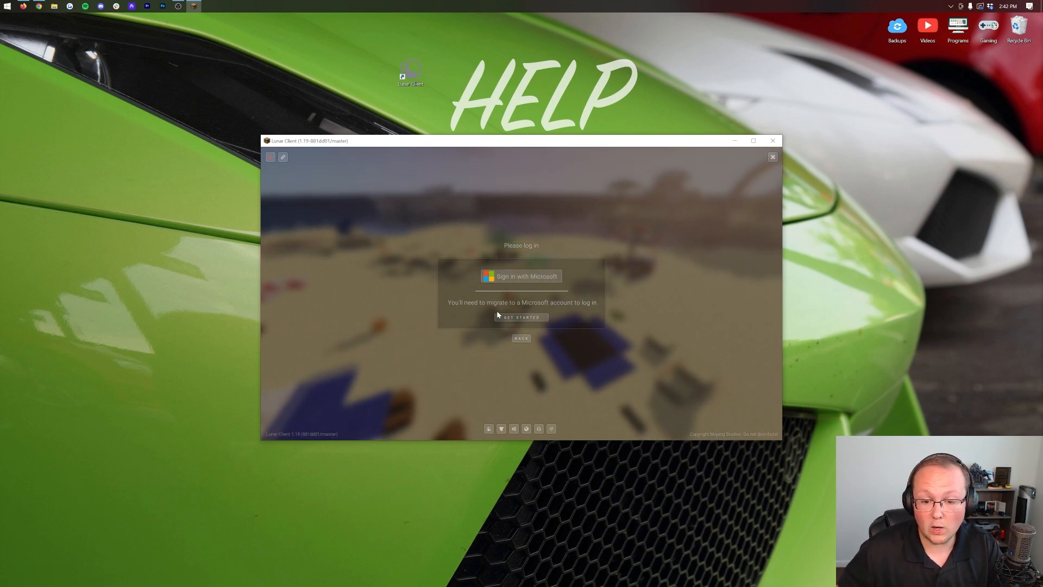
Sign in with the Microsoft account and reach the Multiplayer server list
left_click(522, 338)
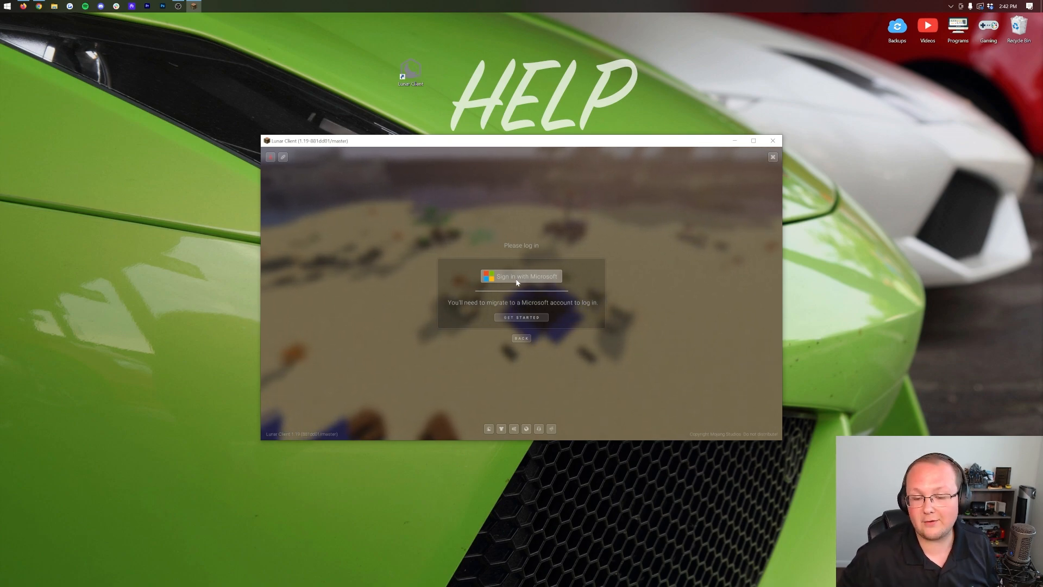
left_click(520, 276)
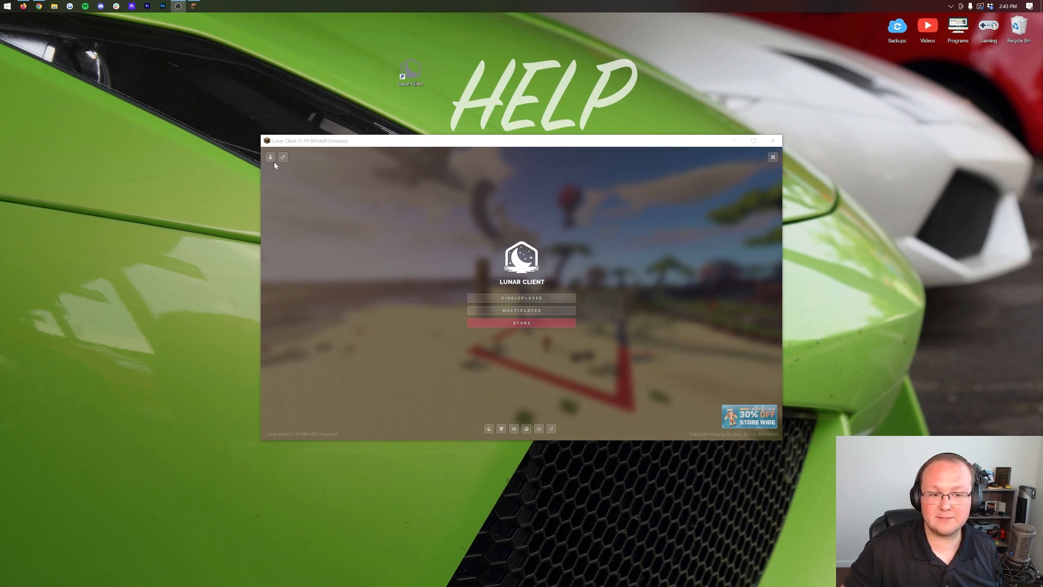
mouse_move(566, 248)
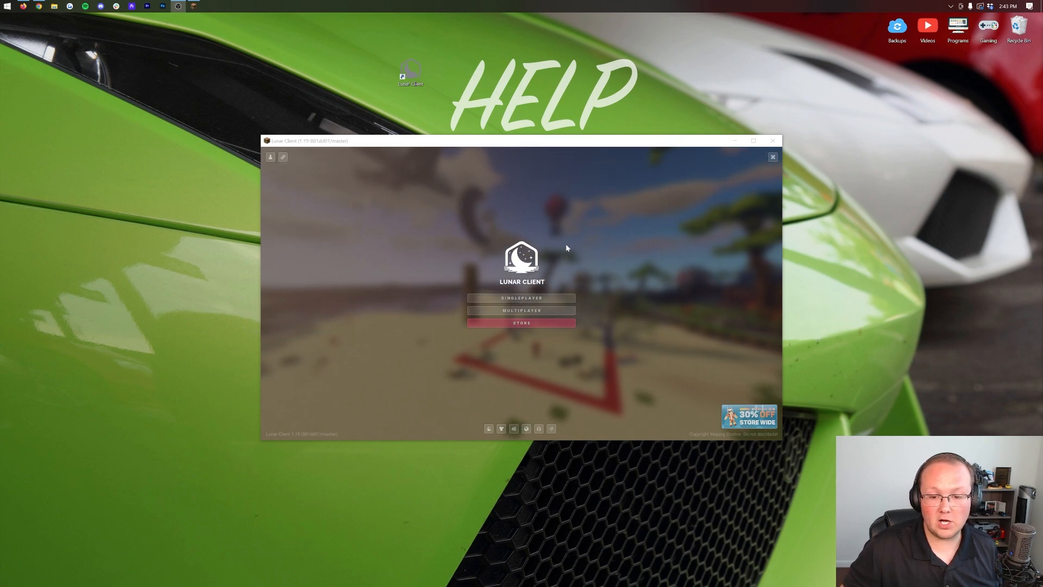
left_click(522, 309)
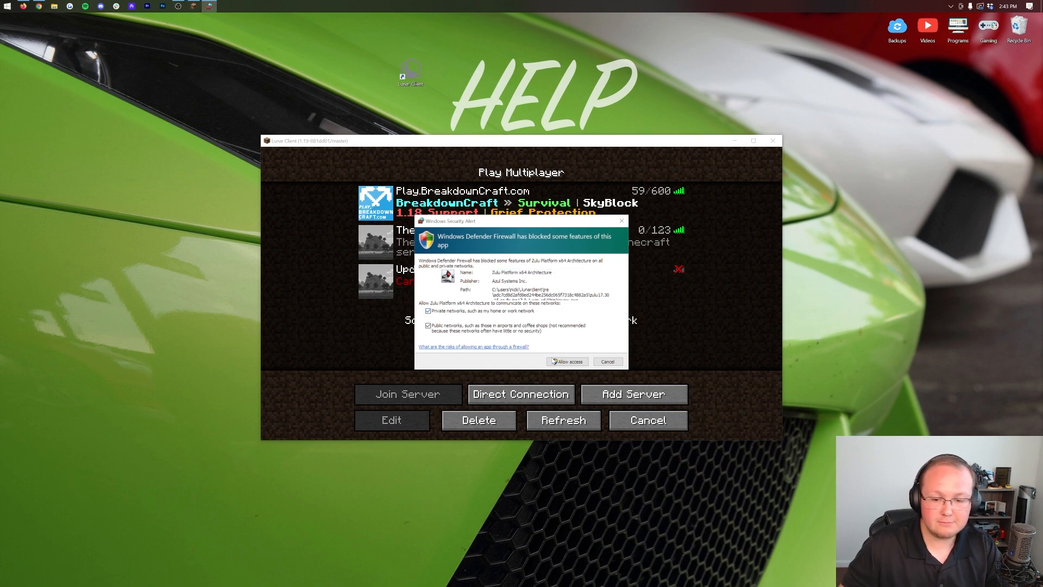
Allow the game through Windows Firewall, cancel Multiplayer, and close the 1.19 game
left_click(566, 361)
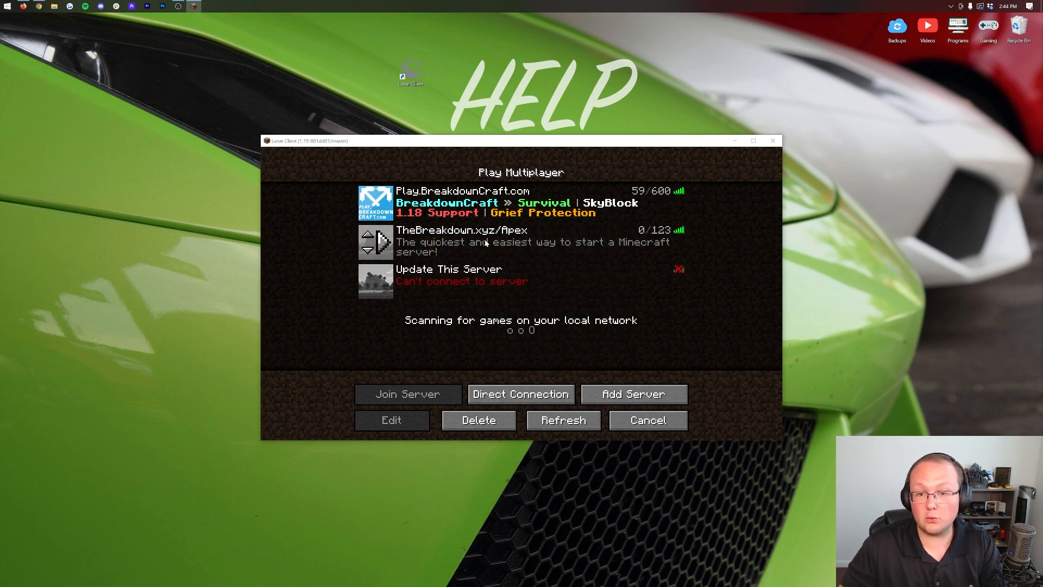
left_click(645, 420)
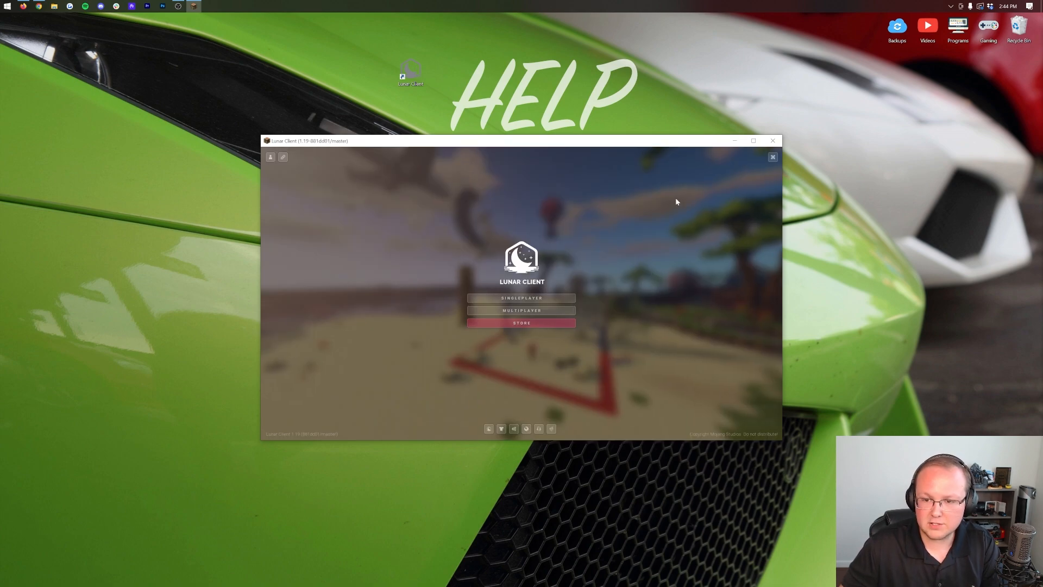
left_click(772, 140)
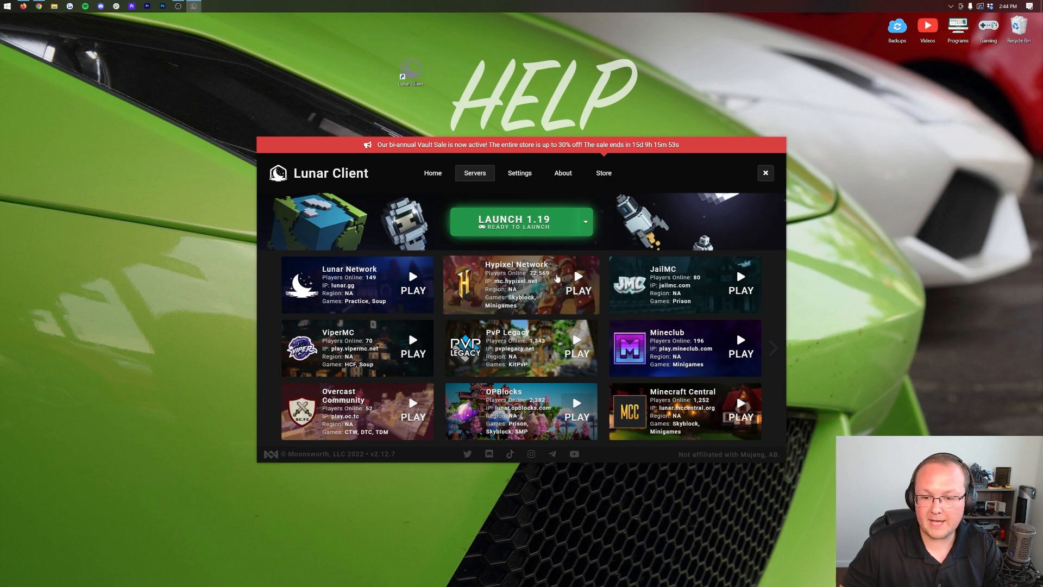
Play Hypixel Network again from the launcher and restore the running game window
left_click(514, 220)
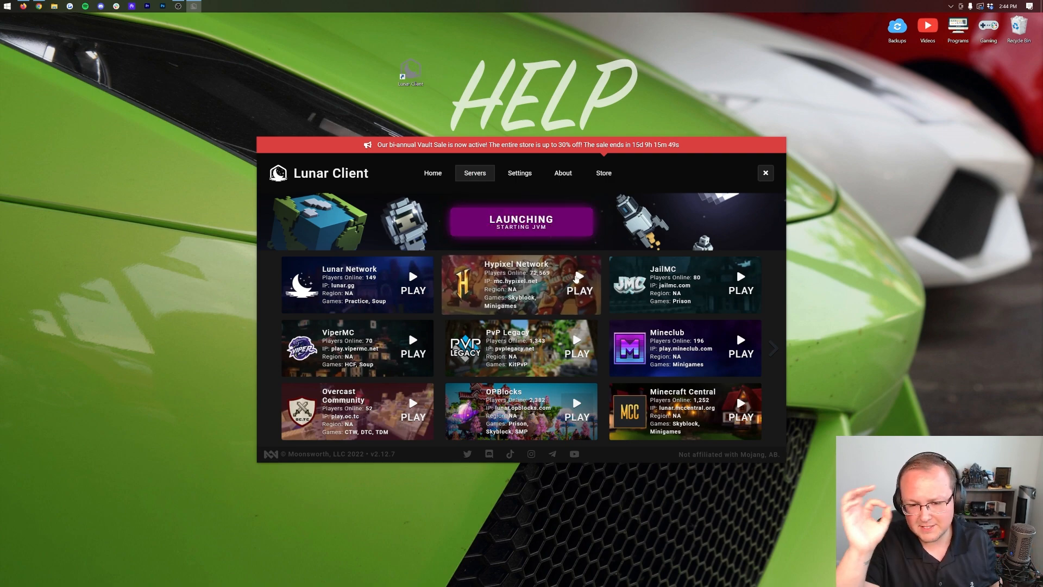
left_click(765, 172)
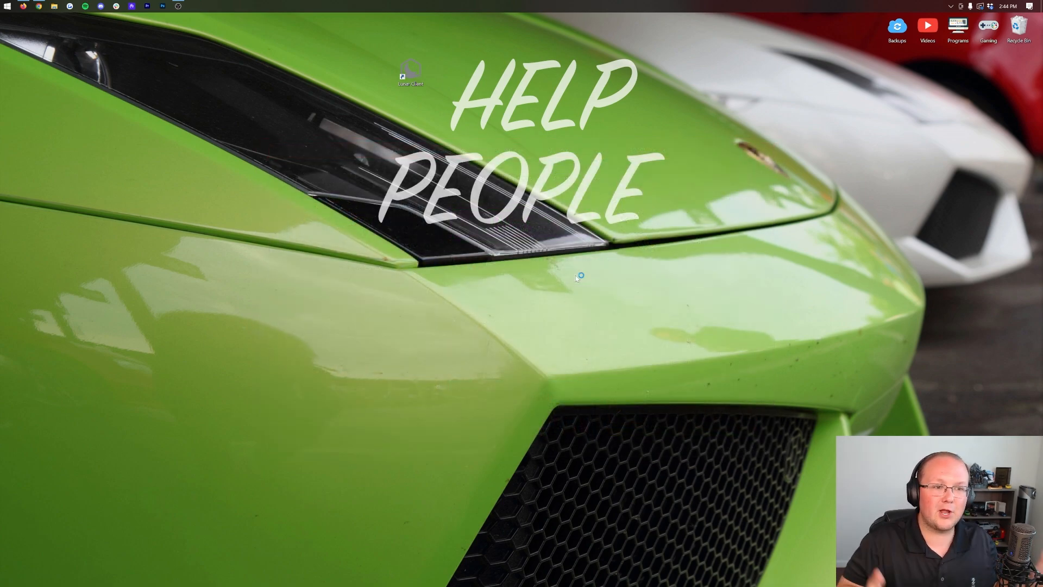
mouse_move(576, 279)
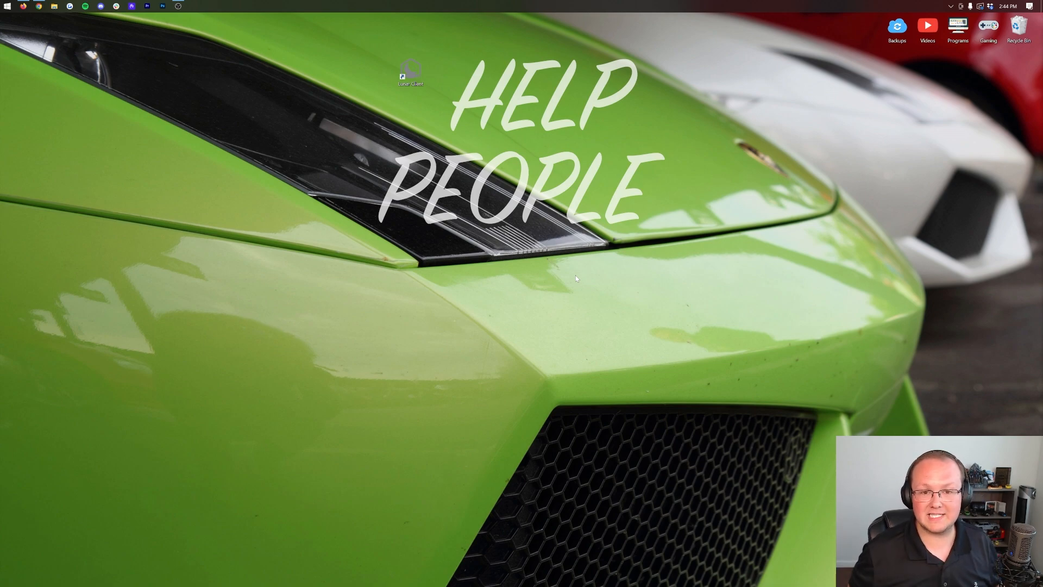
double_click(410, 73)
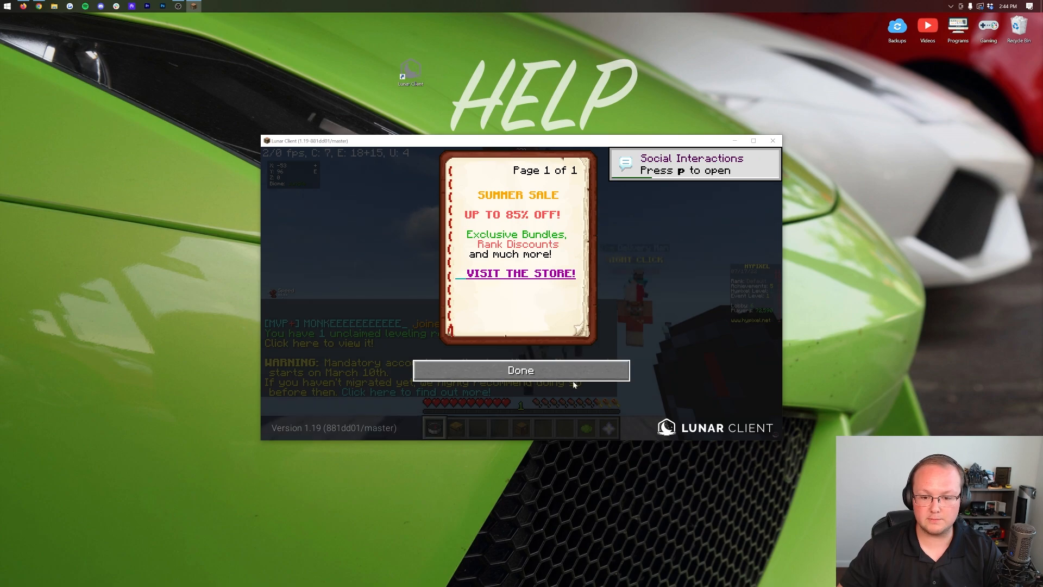
Dismiss the Summer Sale book in the Hypixel lobby and exit via the pause menu to the launcher
left_click(520, 370)
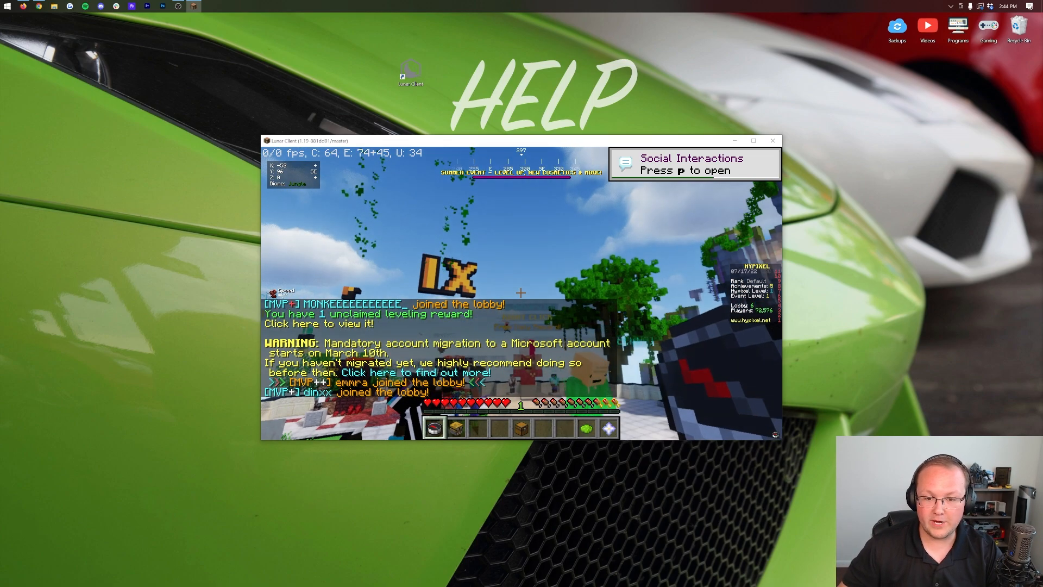
key("Escape")
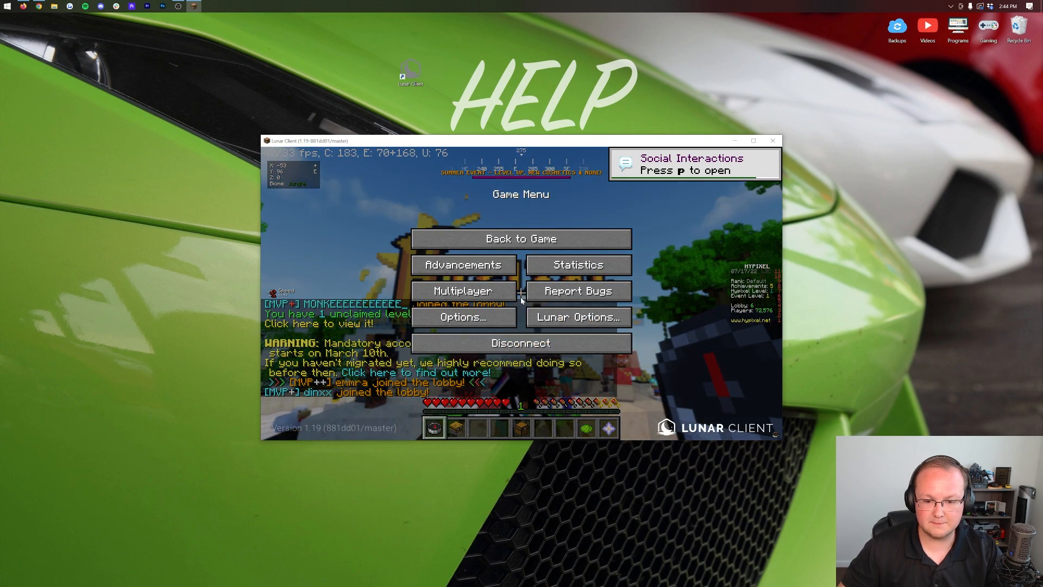
left_click(521, 342)
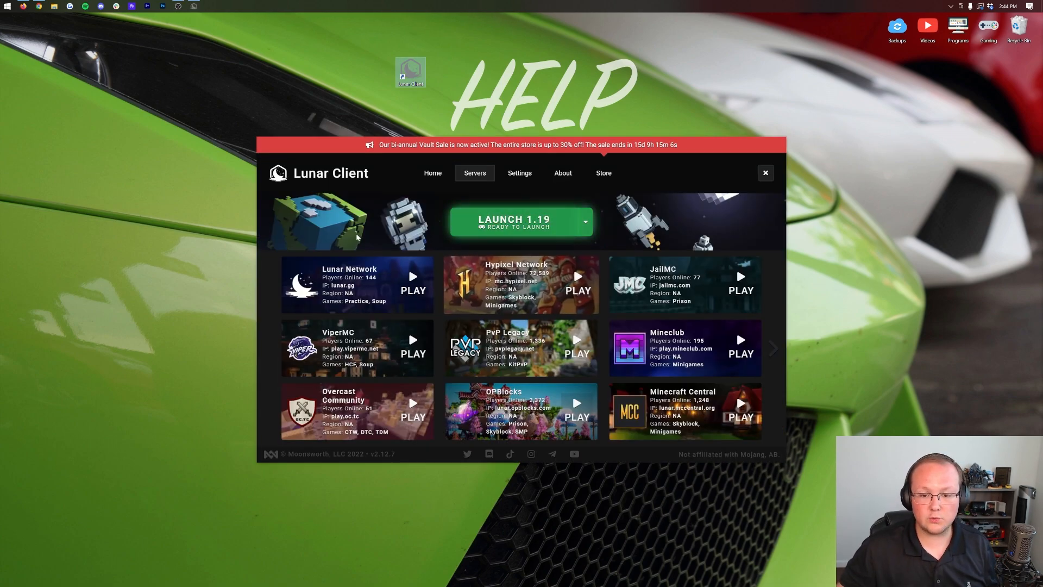
On the Home page, select Version 1.8 as the launch version
left_click(432, 172)
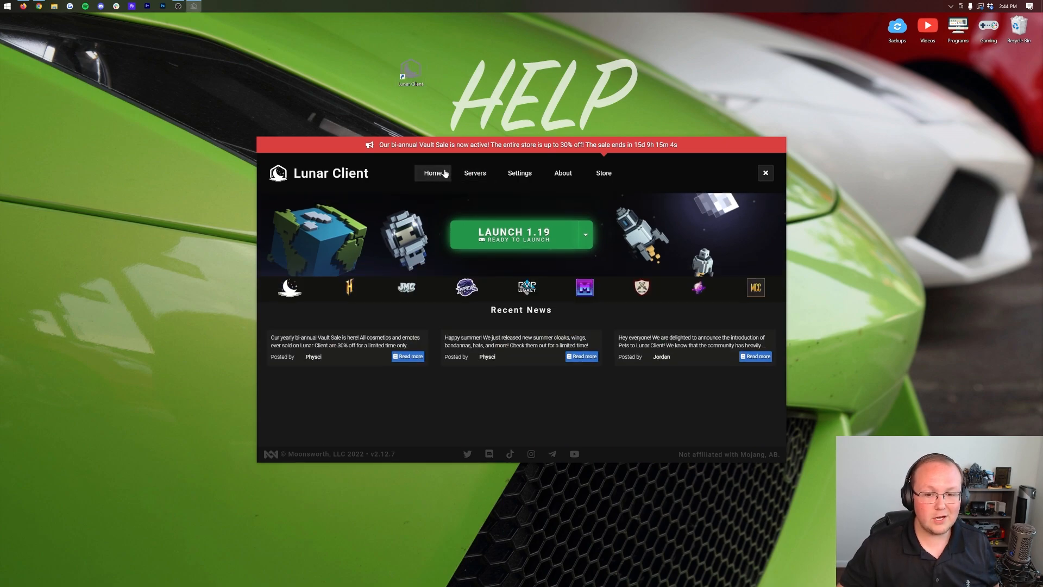
left_click(584, 235)
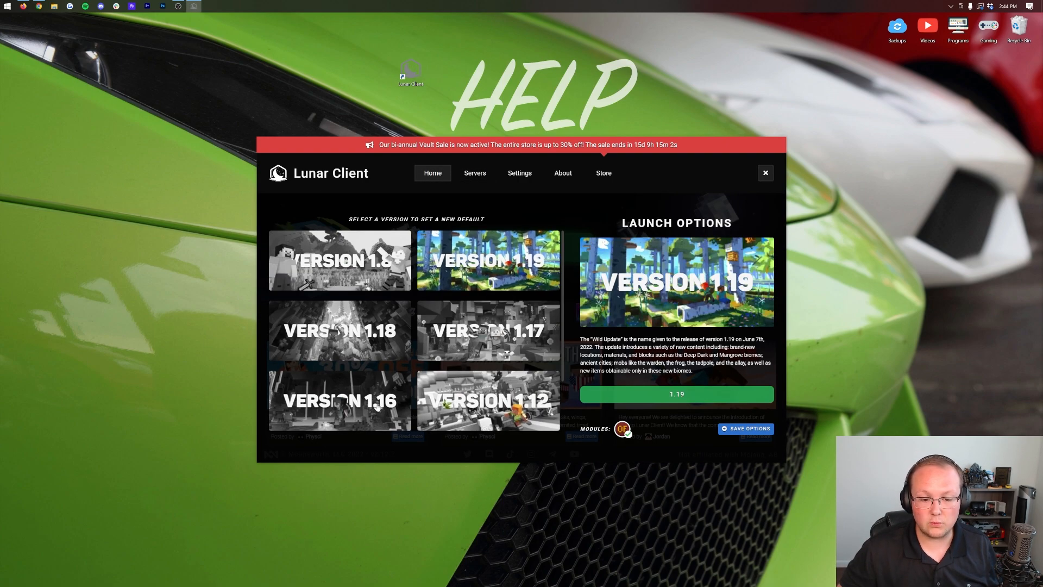
left_click(339, 259)
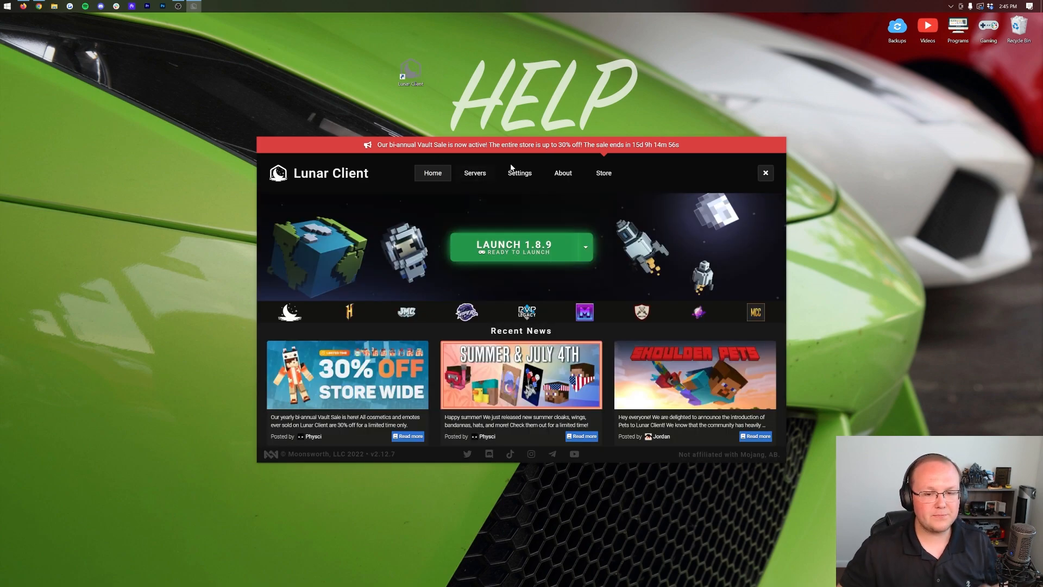
Raise the allocated memory to 4.1 GB in launcher settings and return to Home
left_click(520, 172)
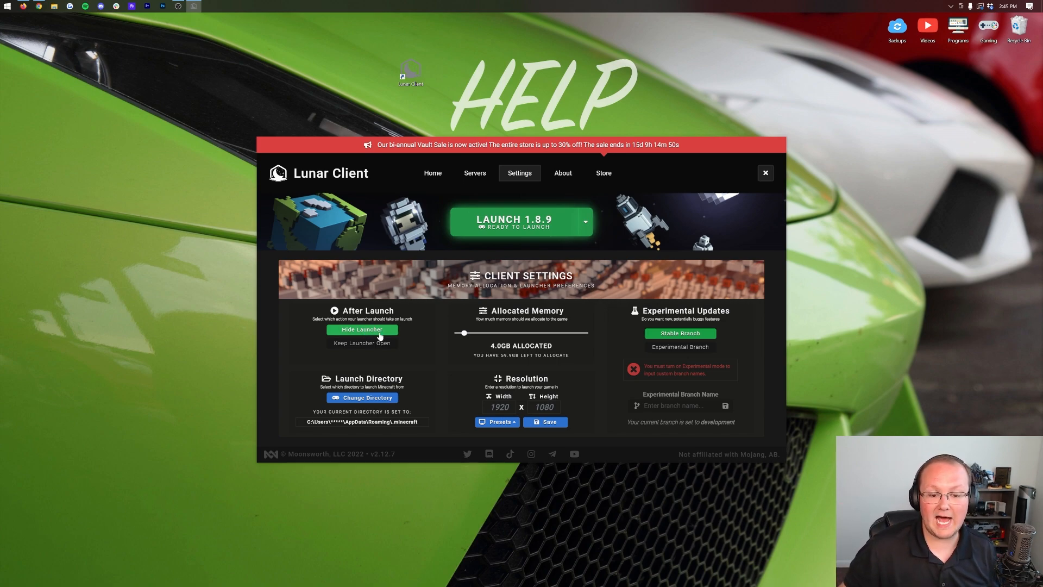
mouse_move(520, 338)
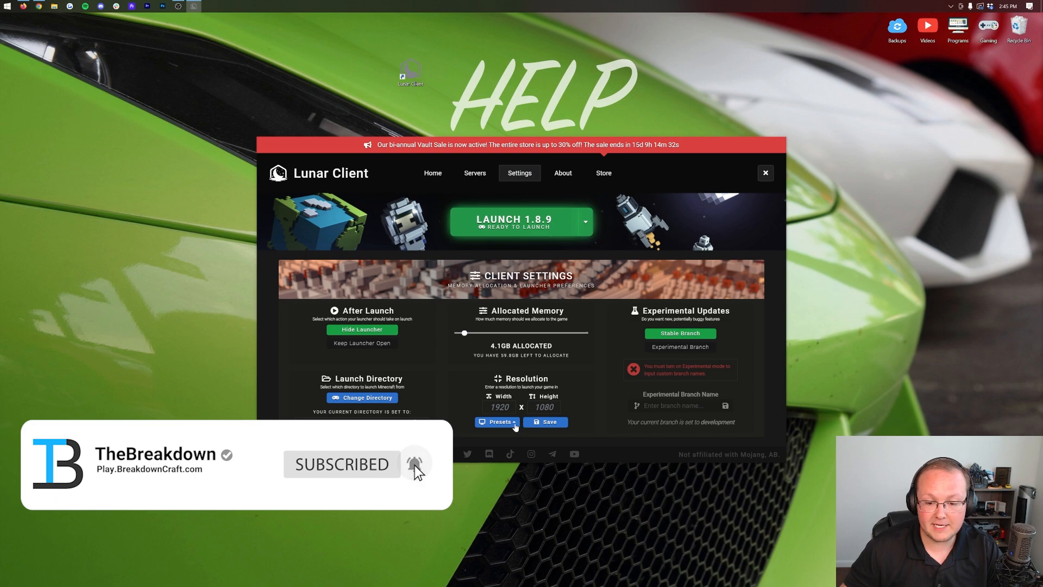
left_click(497, 422)
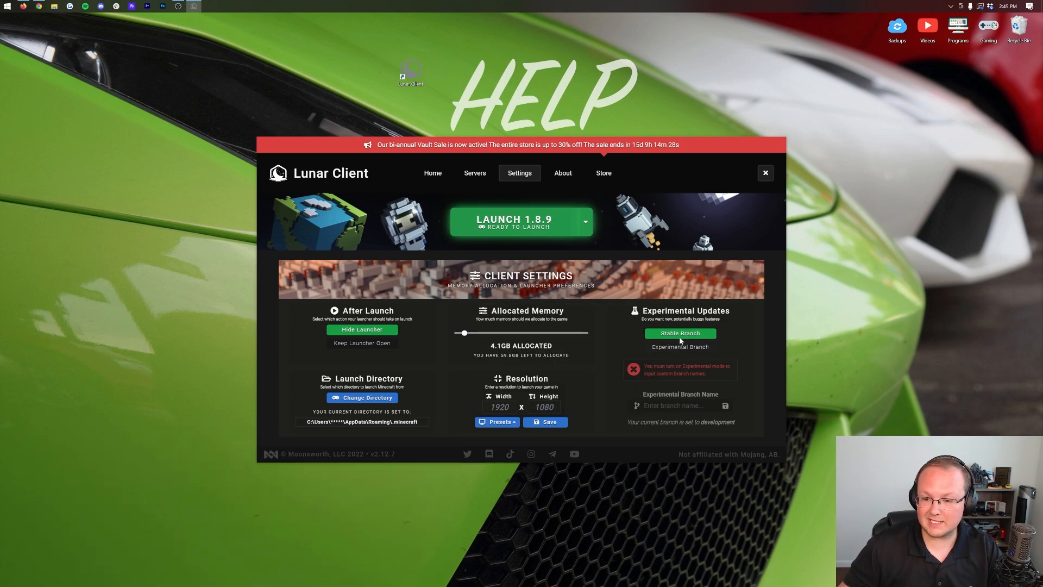
mouse_move(683, 349)
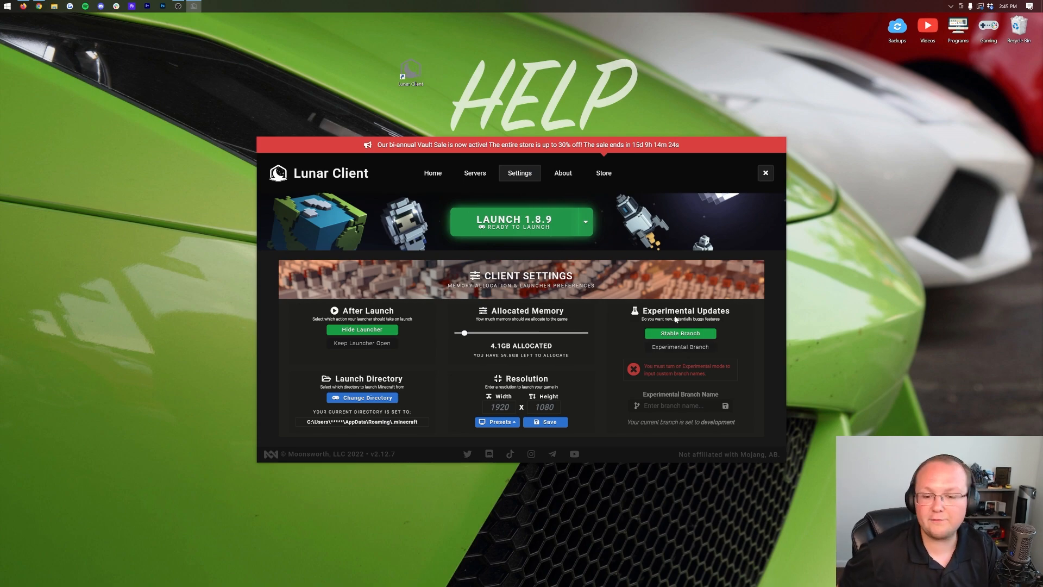
mouse_move(474, 338)
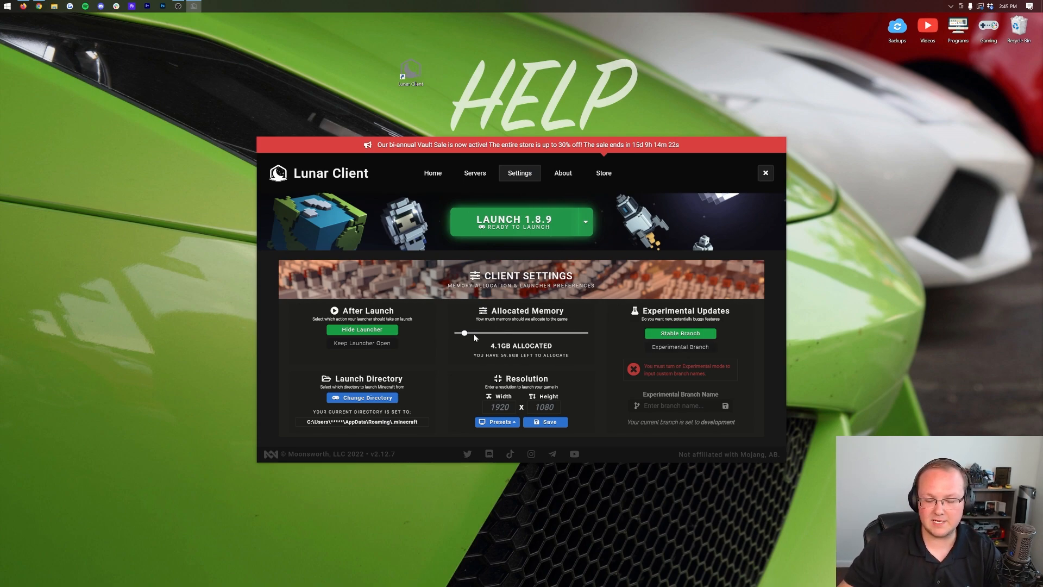
left_click(432, 173)
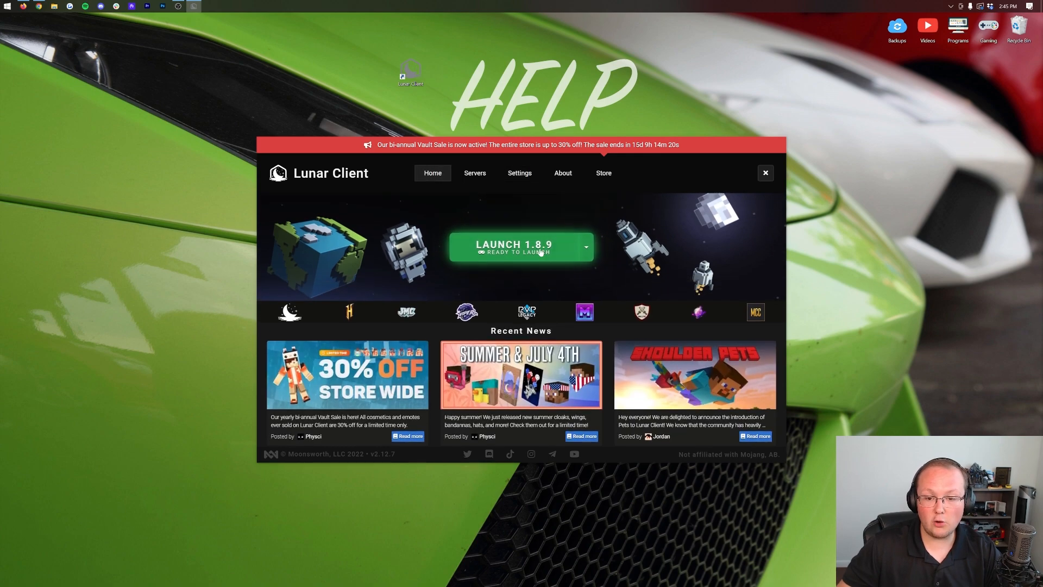
Bring up lunarclient.com/download in Chrome with the Windows install instructions
left_click(520, 247)
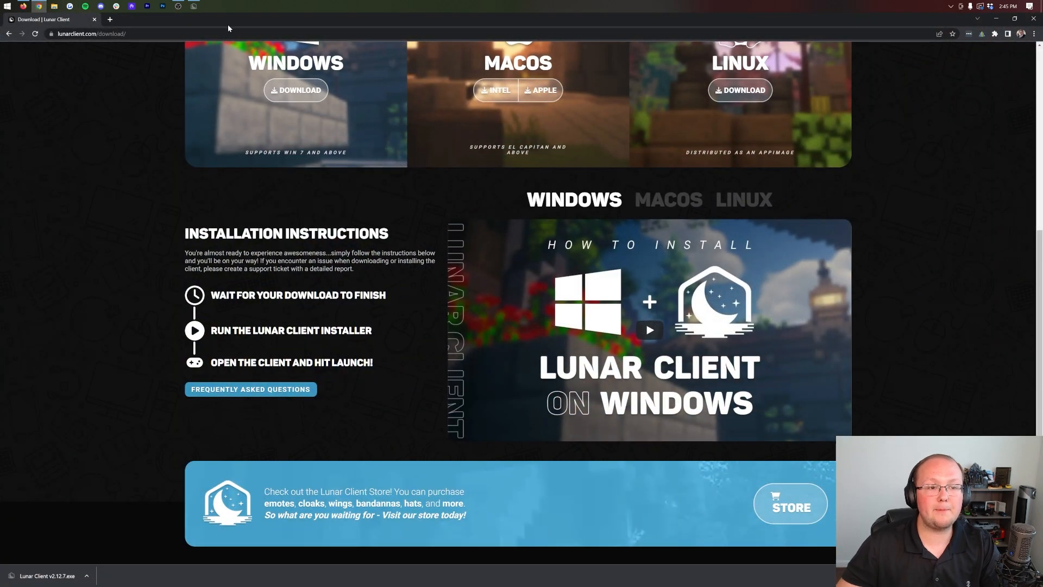
Browse the Lunar Client store's cosmetic categories from the Store banner
left_click(789, 504)
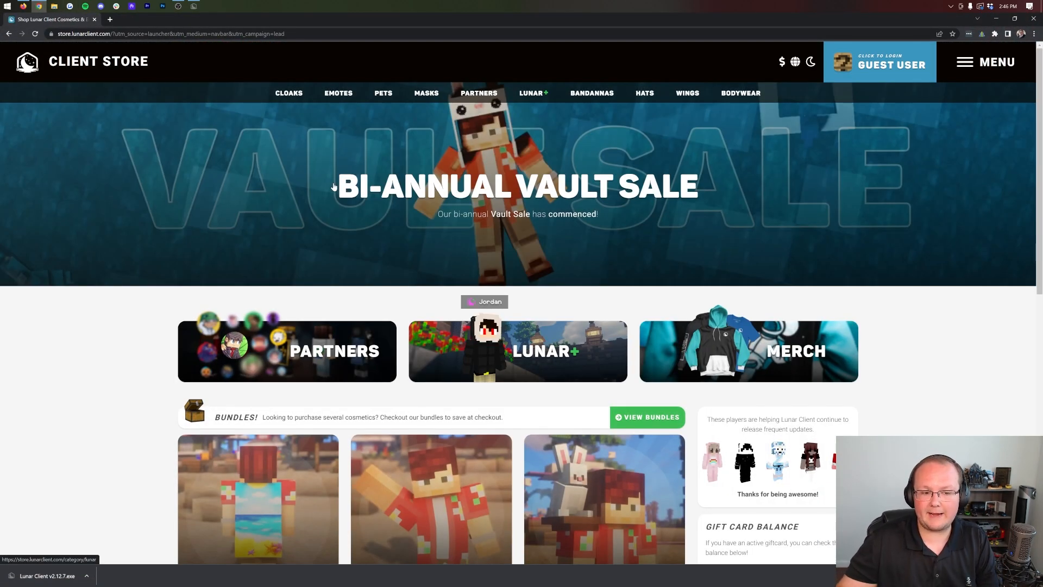
scroll("down", 3)
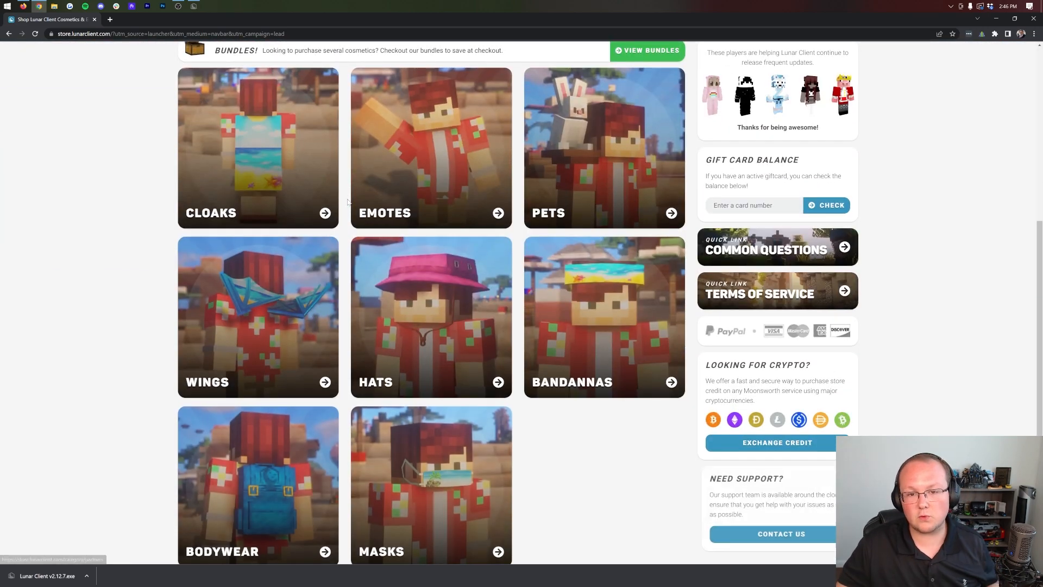
scroll("up", 3)
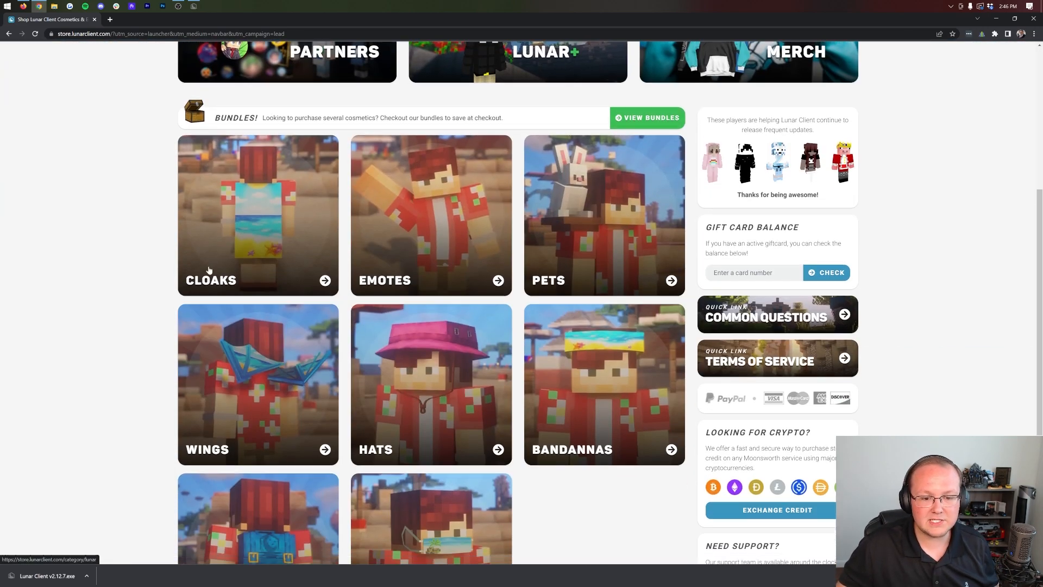
scroll("up", 3)
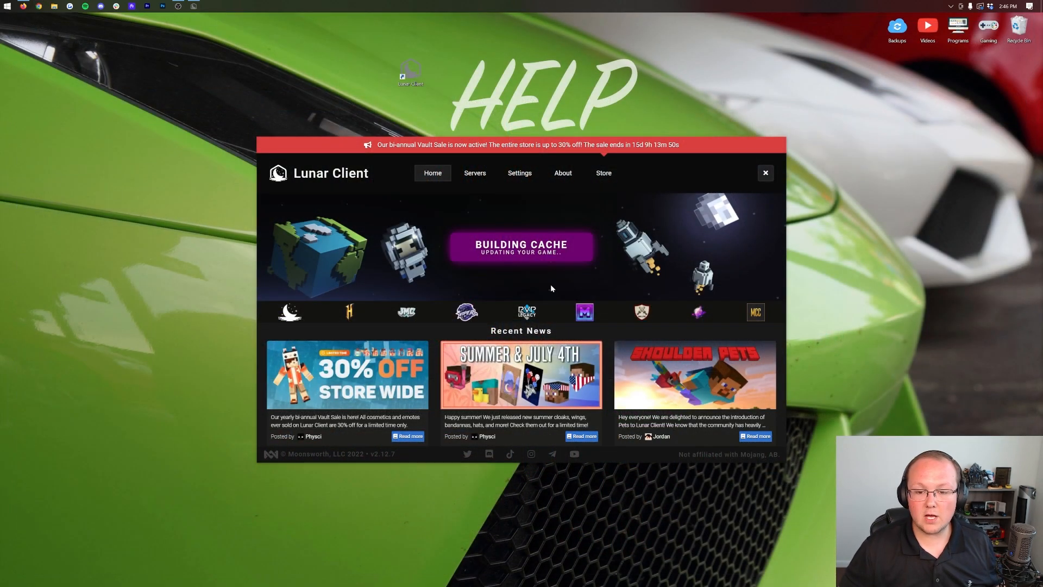
mouse_move(530, 282)
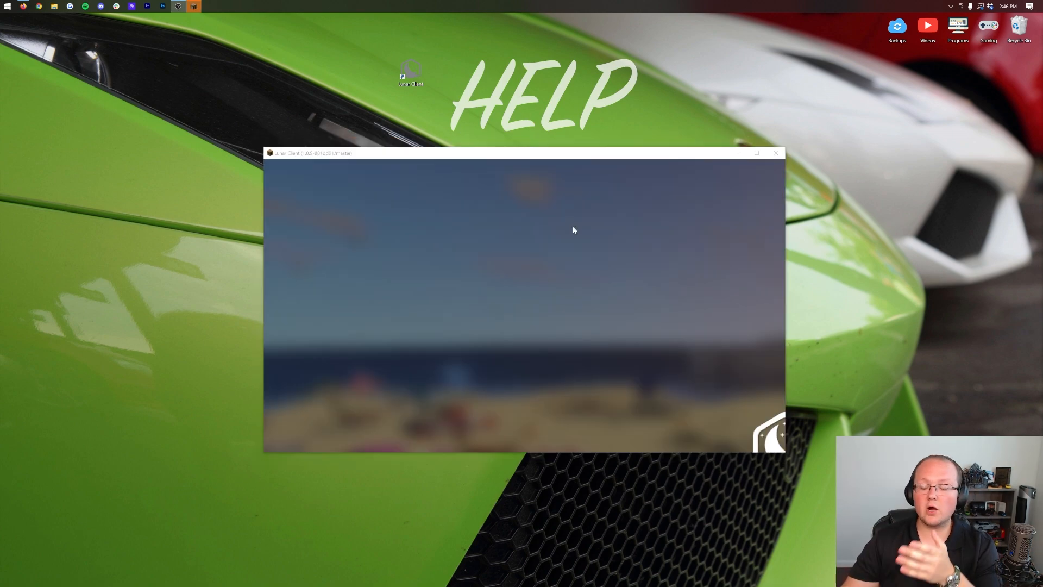
mouse_move(756, 419)
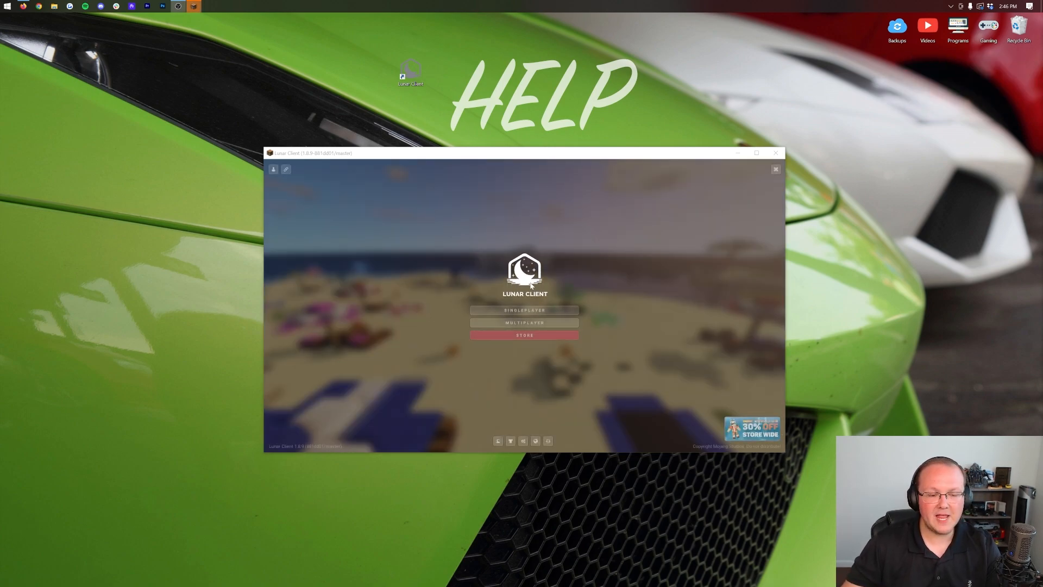
Dismiss the account login prompt and bring up the singleplayer world list
left_click(273, 170)
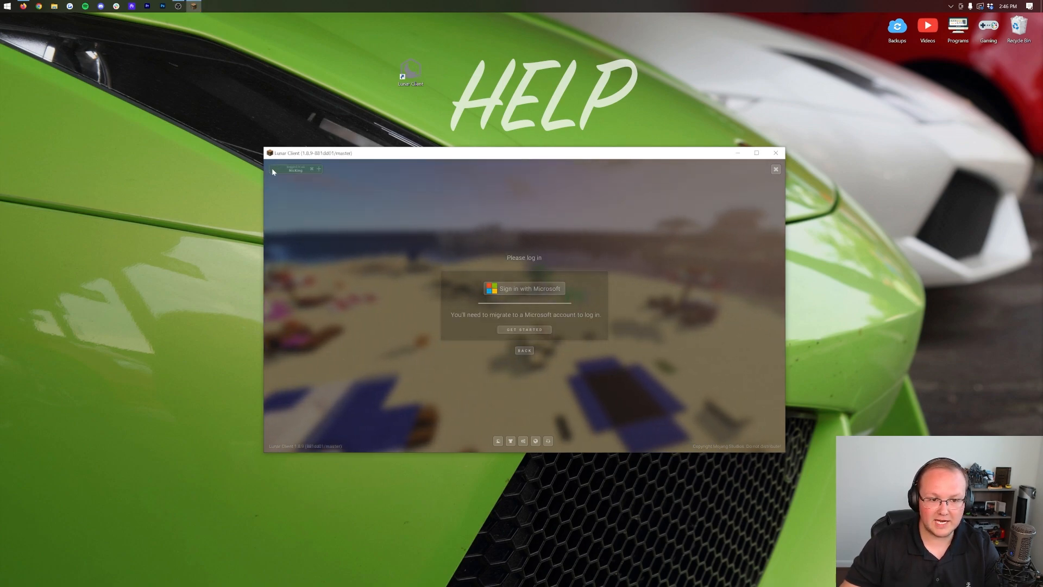
left_click(523, 351)
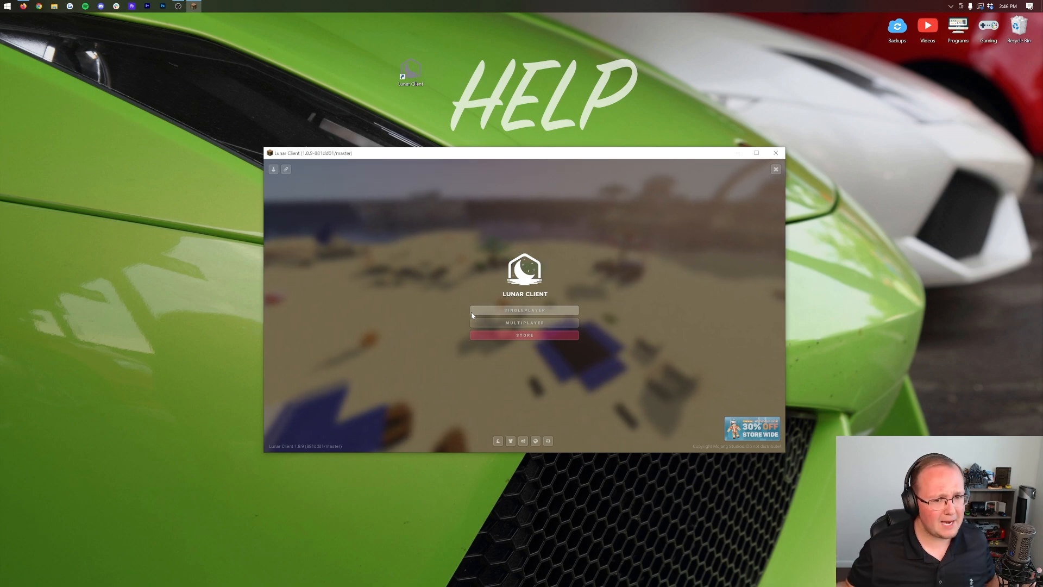
left_click(524, 309)
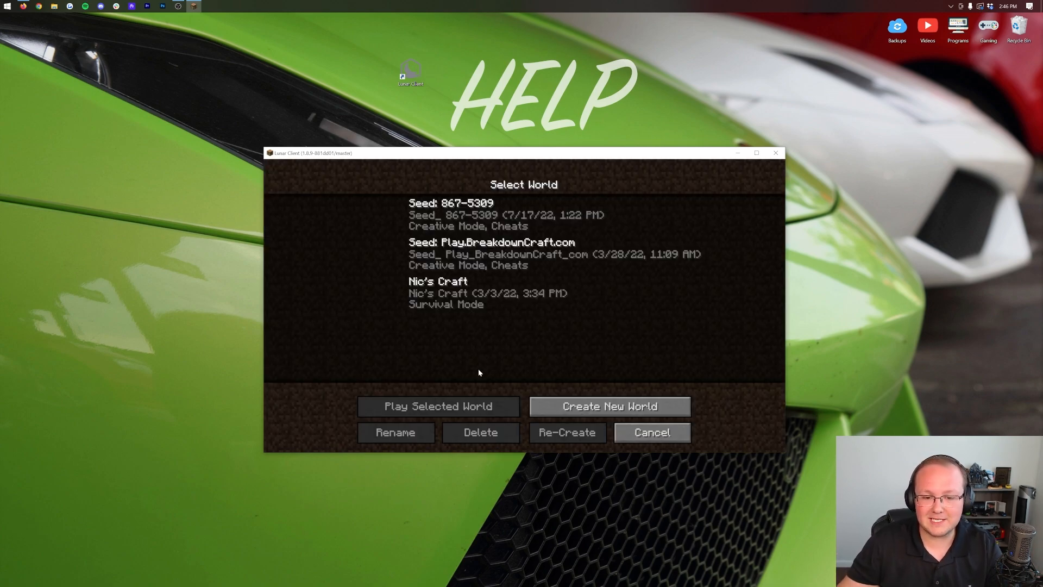
Create a new world named 1.8.9 with Game Mode set to Creative and enter it
left_click(608, 405)
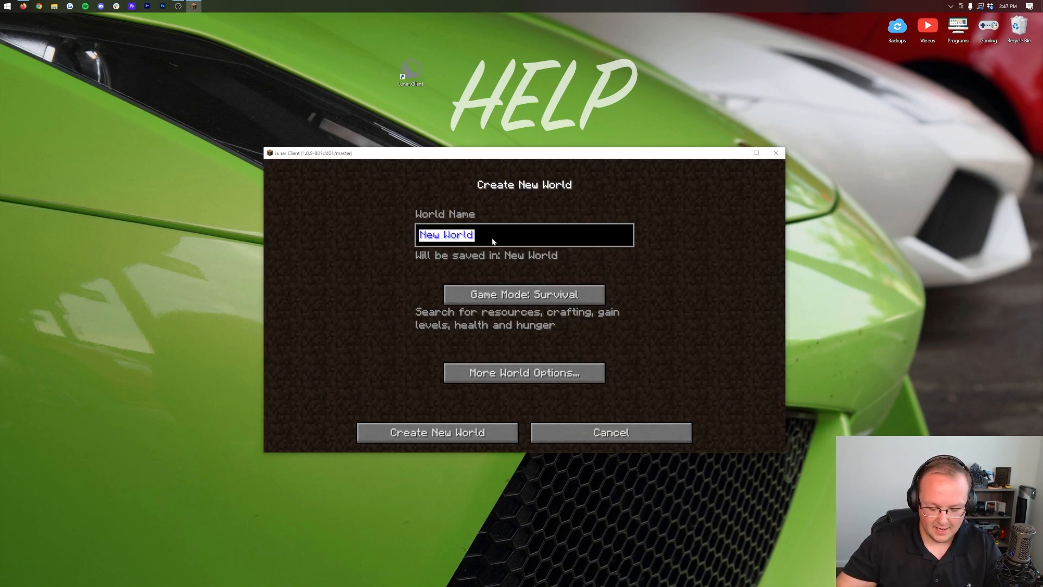
type("1.8.9")
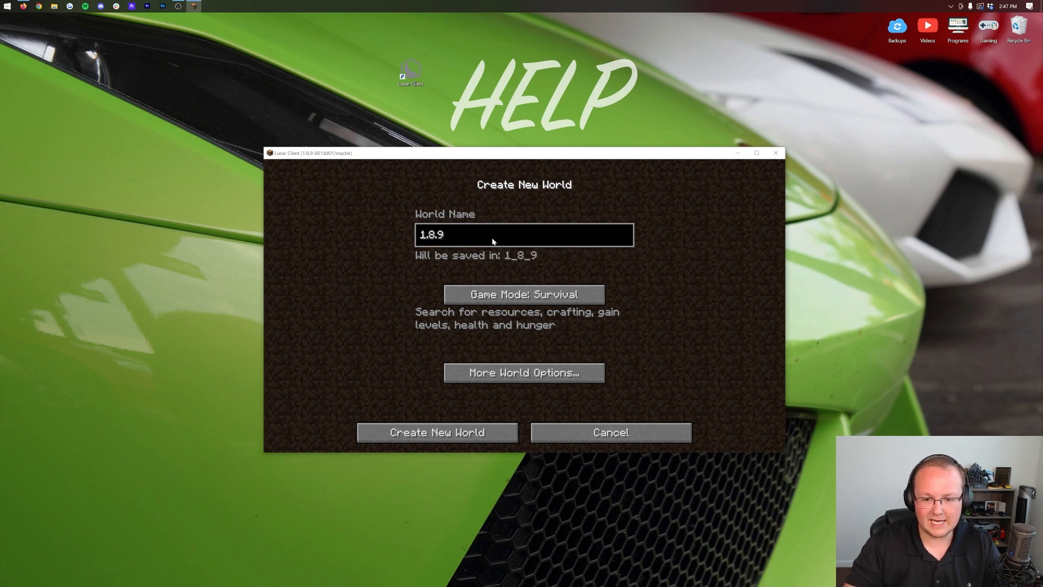
left_click(523, 295)
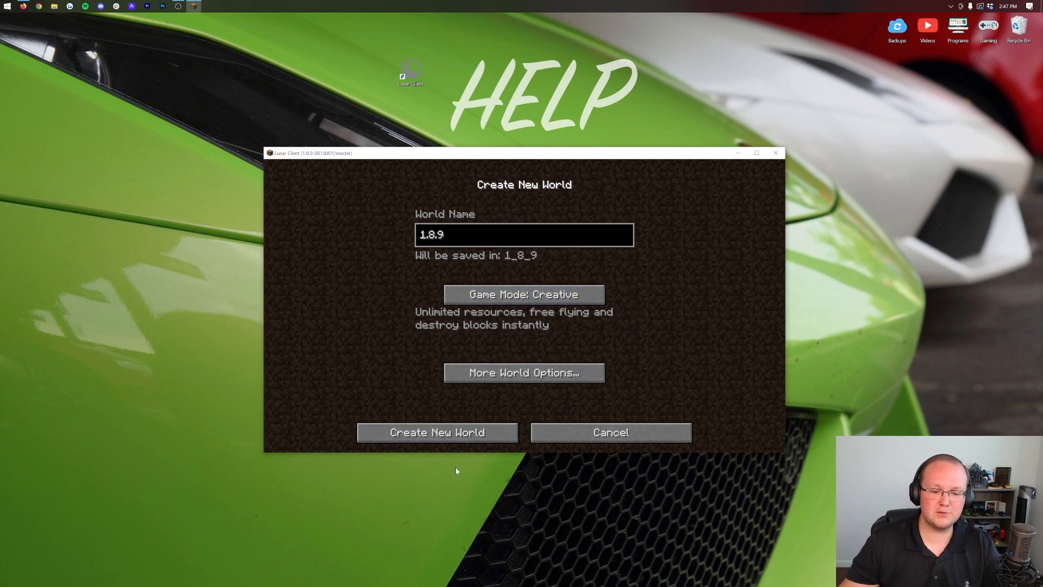
left_click(437, 431)
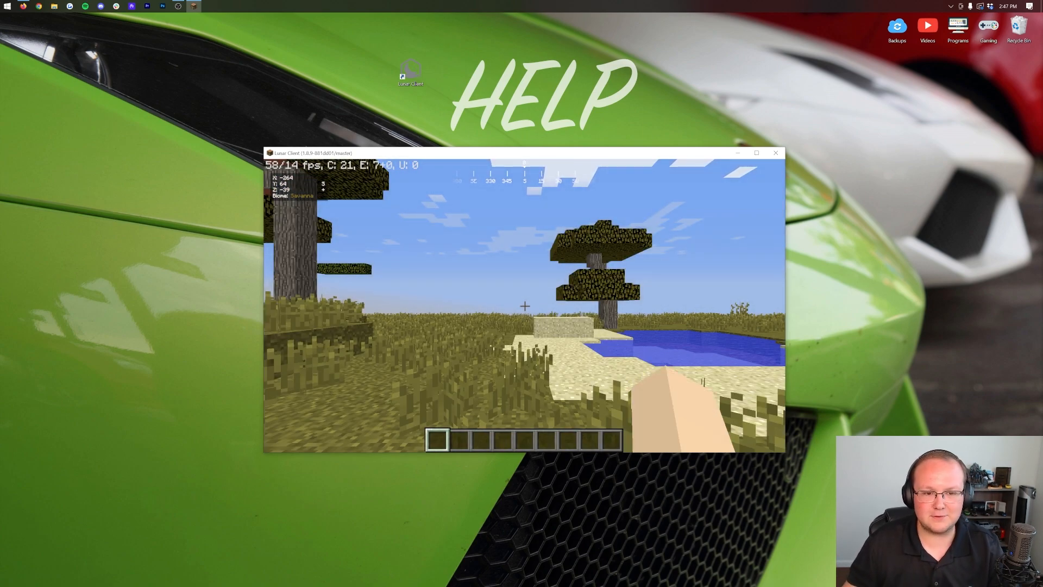
Check the creative inventory and return to the world view
key("e")
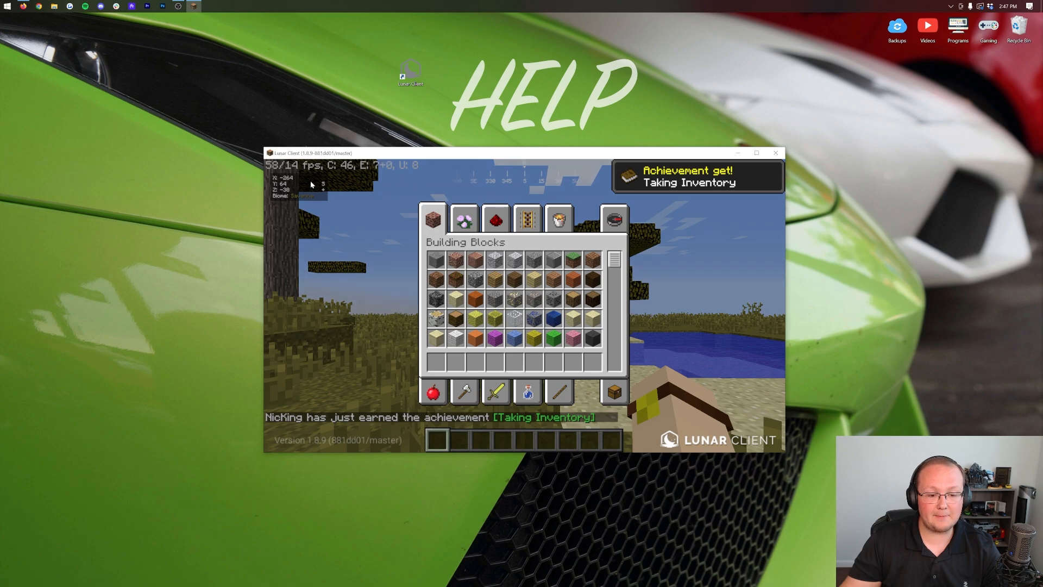
key("Escape")
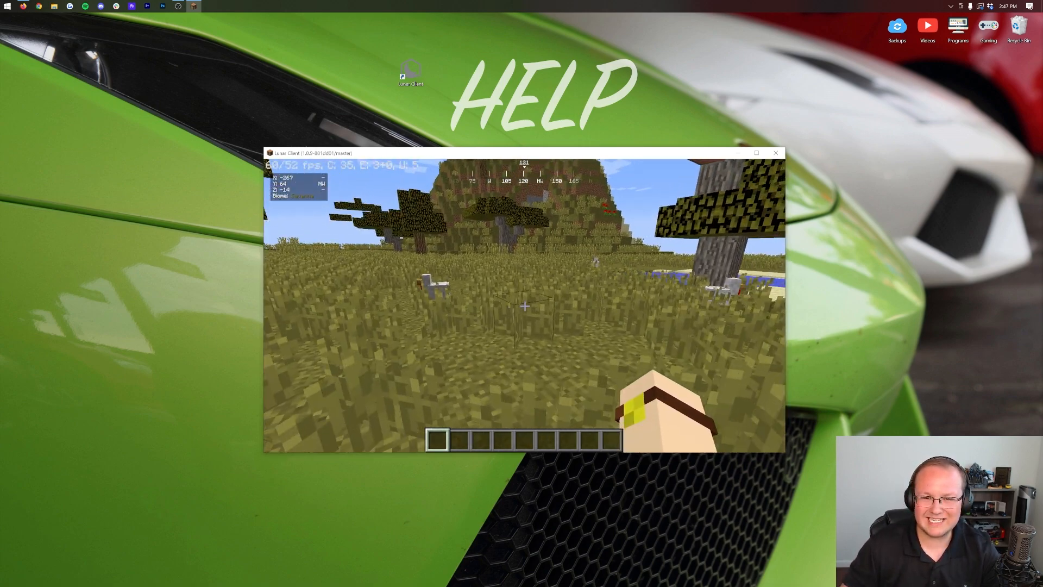
Pause the savanna world so the in-game menu is showing
left_click(756, 153)
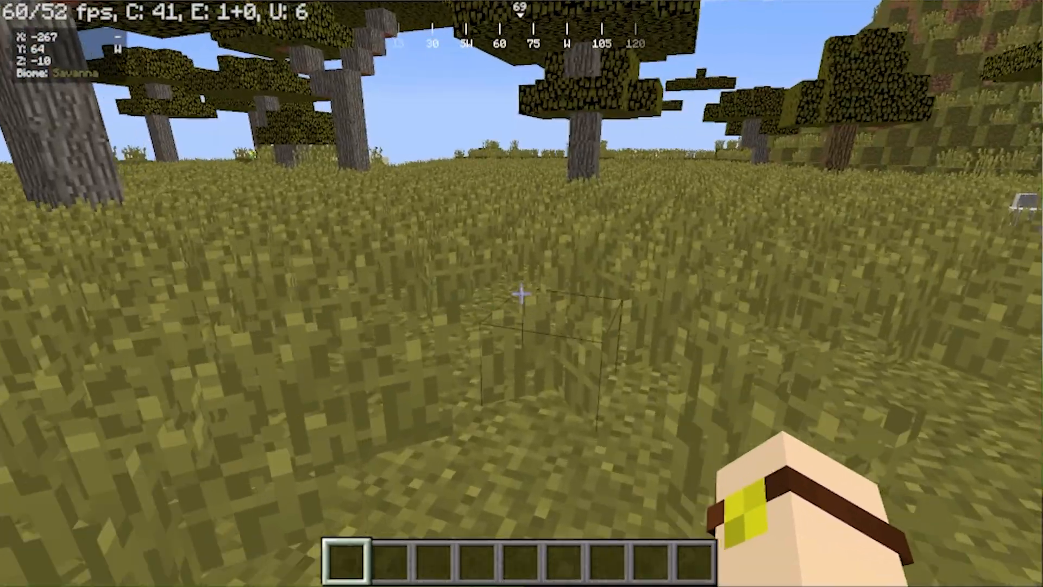
key("Escape")
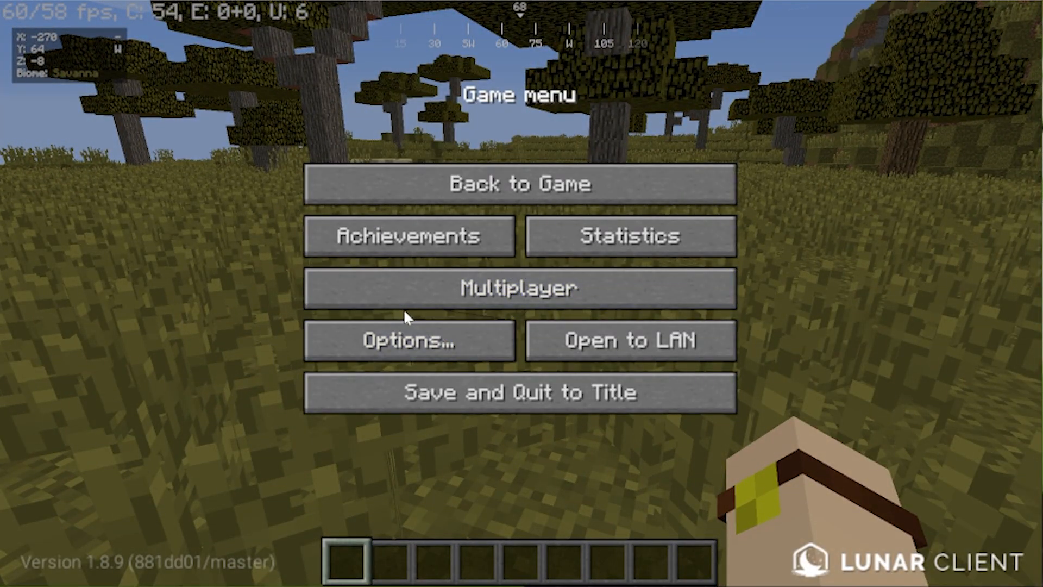
Reach the Lunar Client keybind section in Controls and bring up the waypoints mod menu
left_click(407, 340)
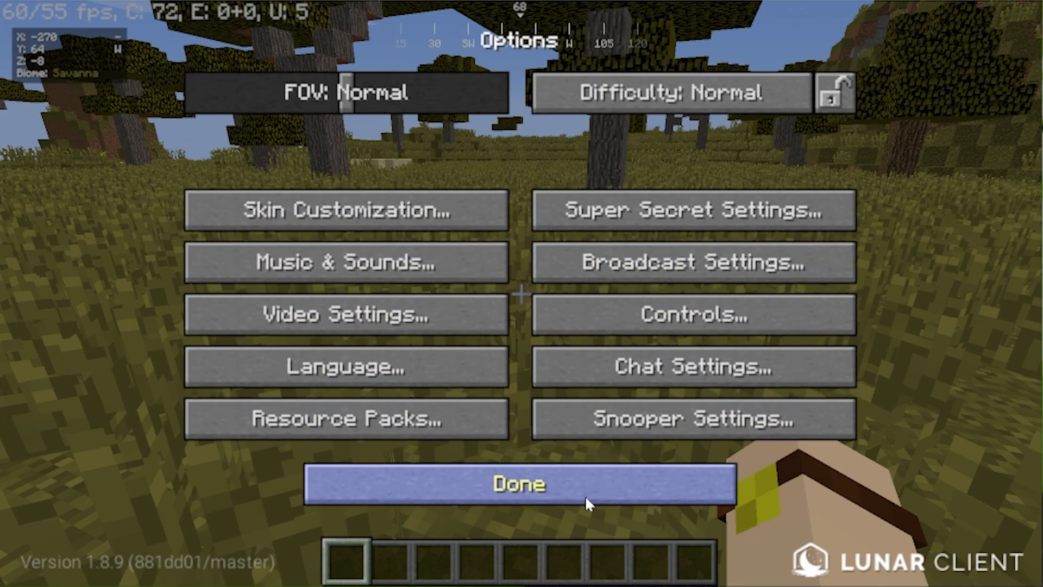
left_click(692, 313)
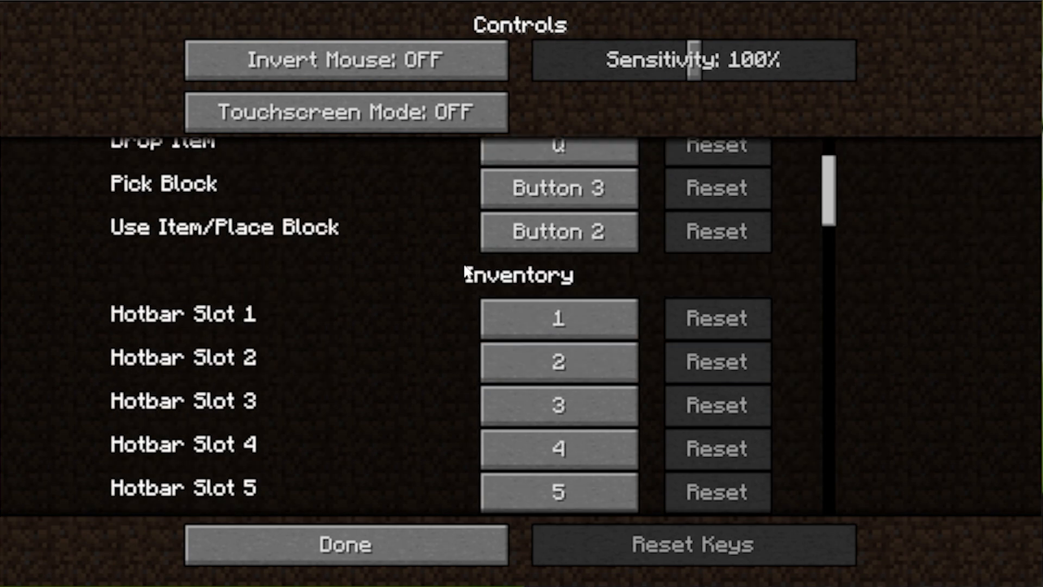
scroll("down", 3)
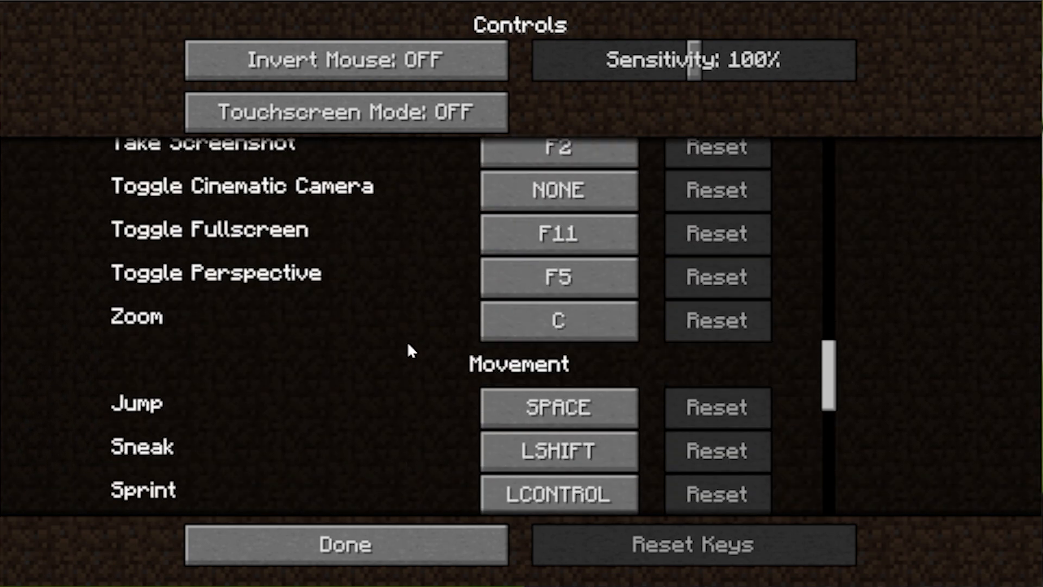
scroll("down", 3)
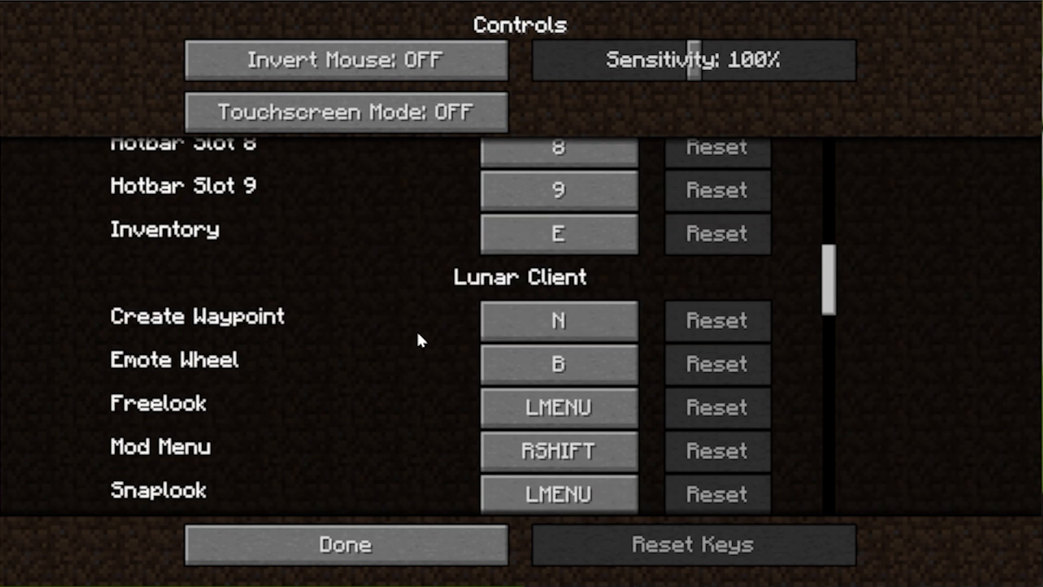
scroll("down", 3)
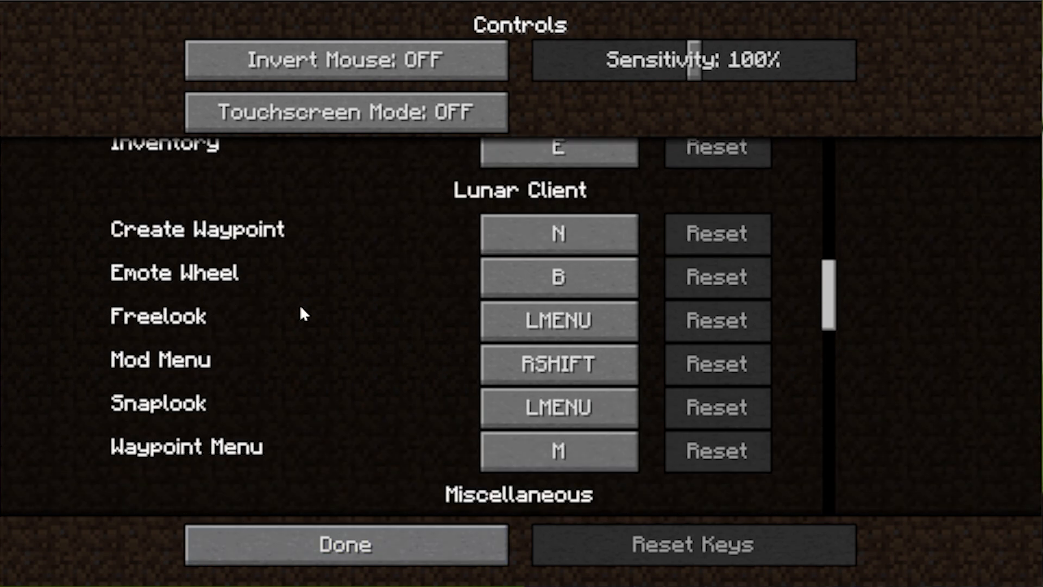
left_click(345, 544)
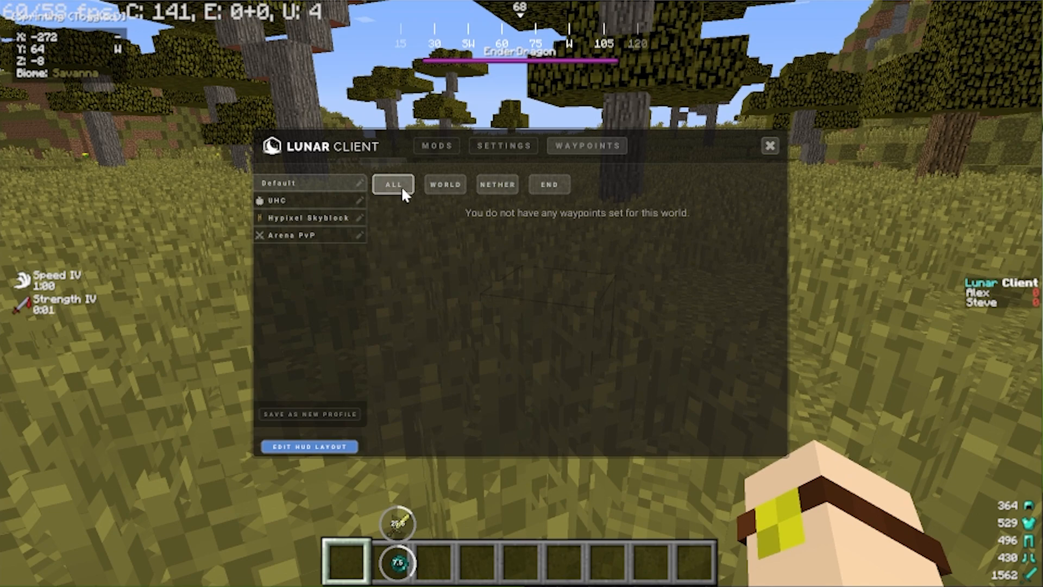
mouse_move(408, 218)
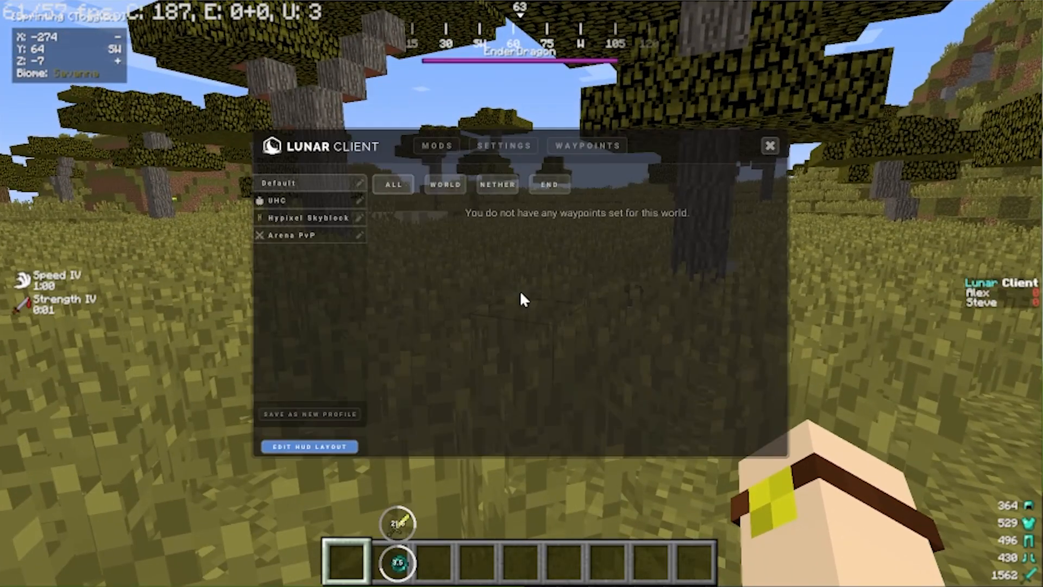
Look over the Skyblock Addons mod's feature toggles and return to the mods list
left_click(436, 144)
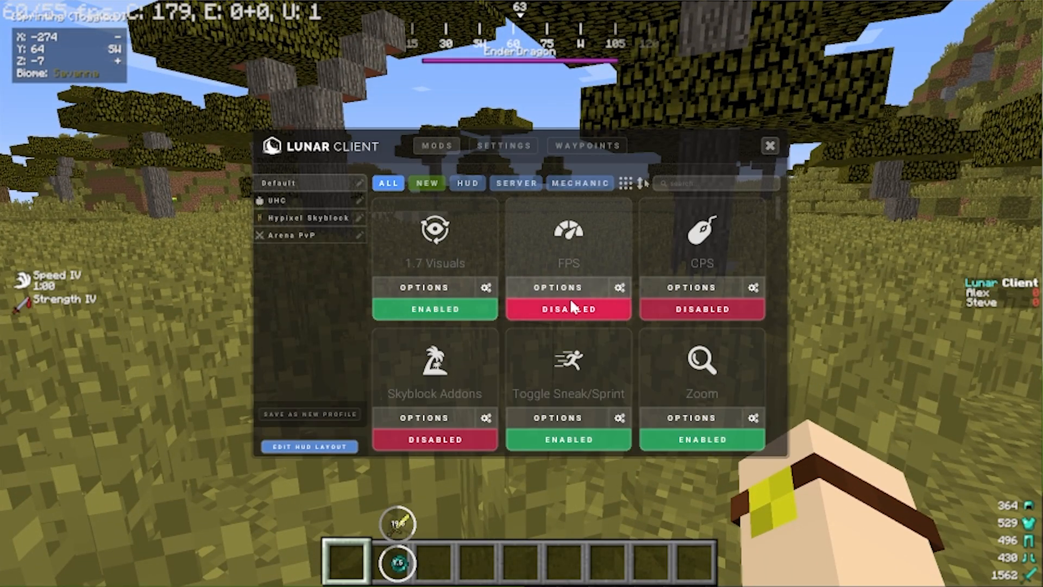
left_click(569, 309)
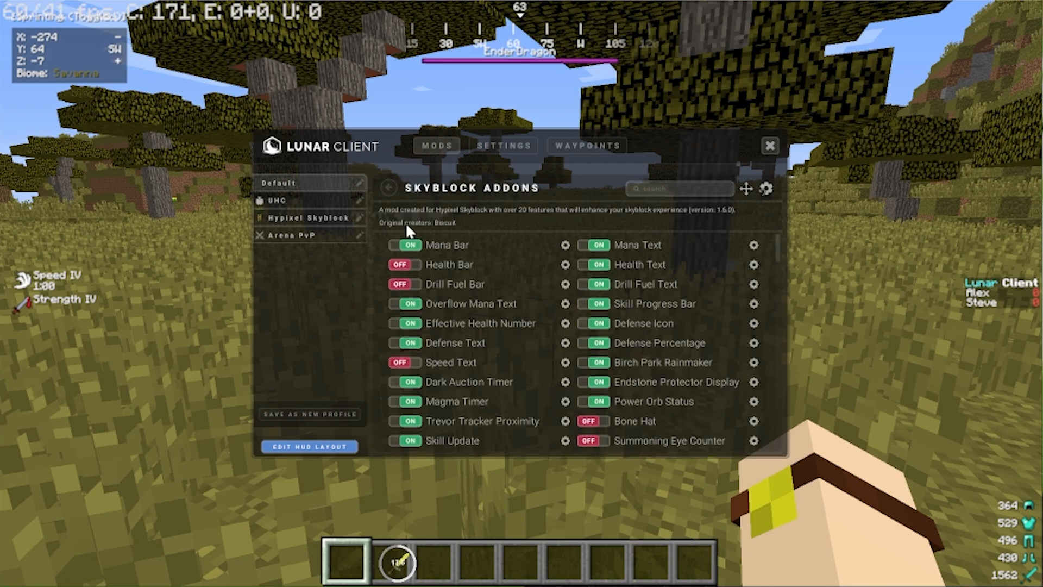
mouse_move(458, 331)
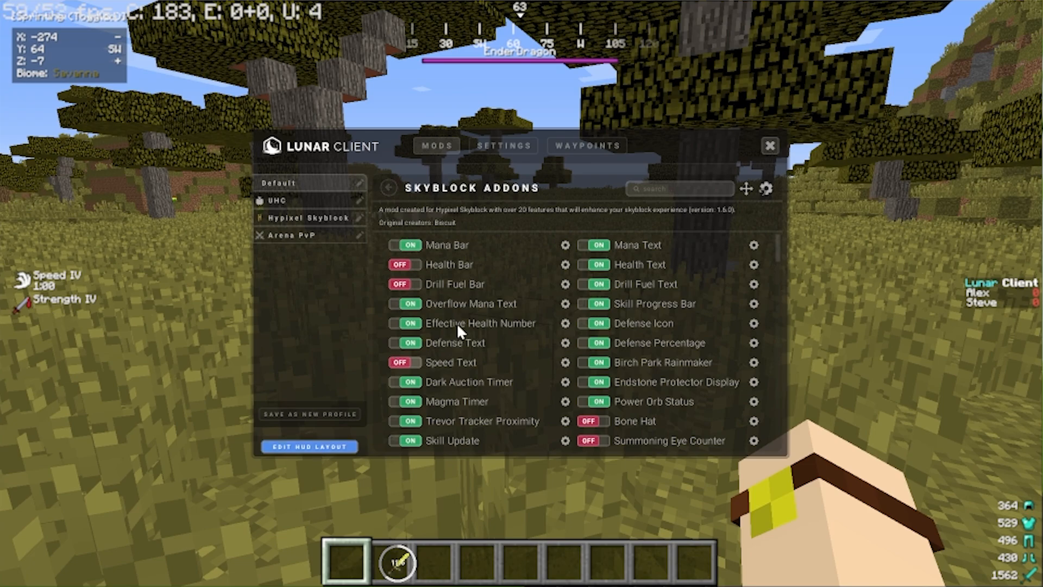
left_click(586, 144)
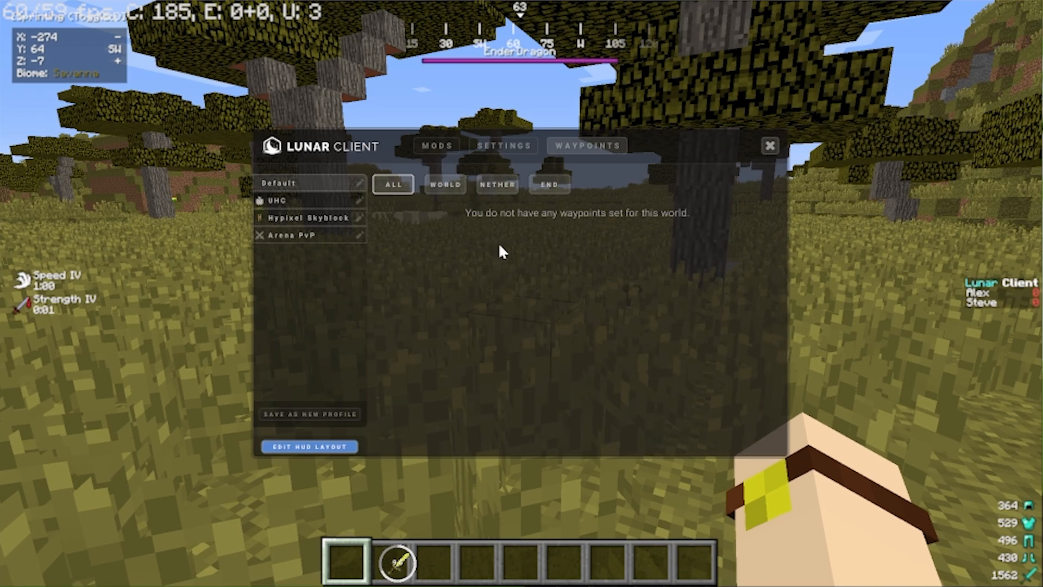
left_click(437, 145)
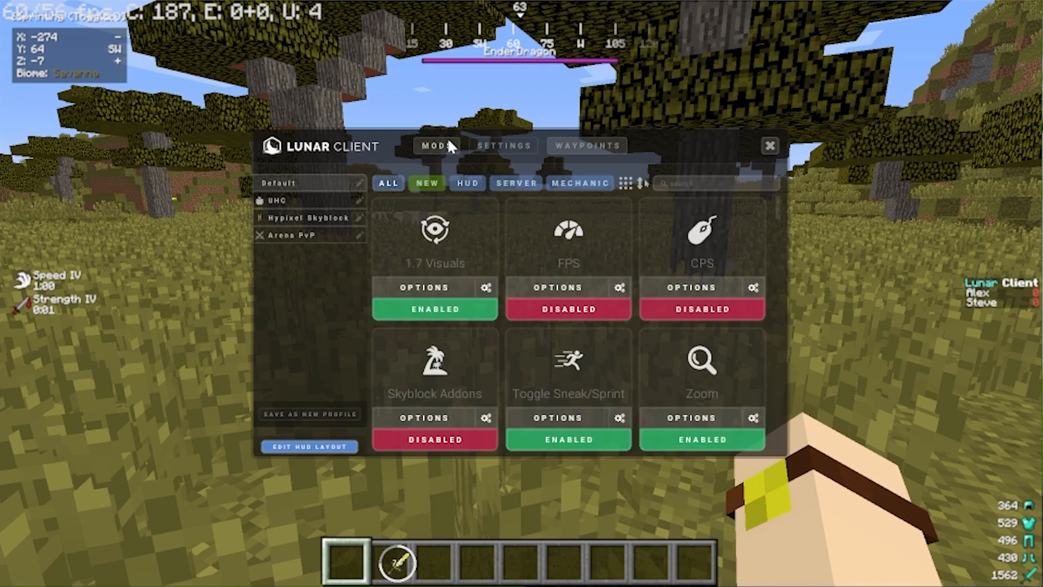
Scroll down through the grid of available mods
scroll("down", 3)
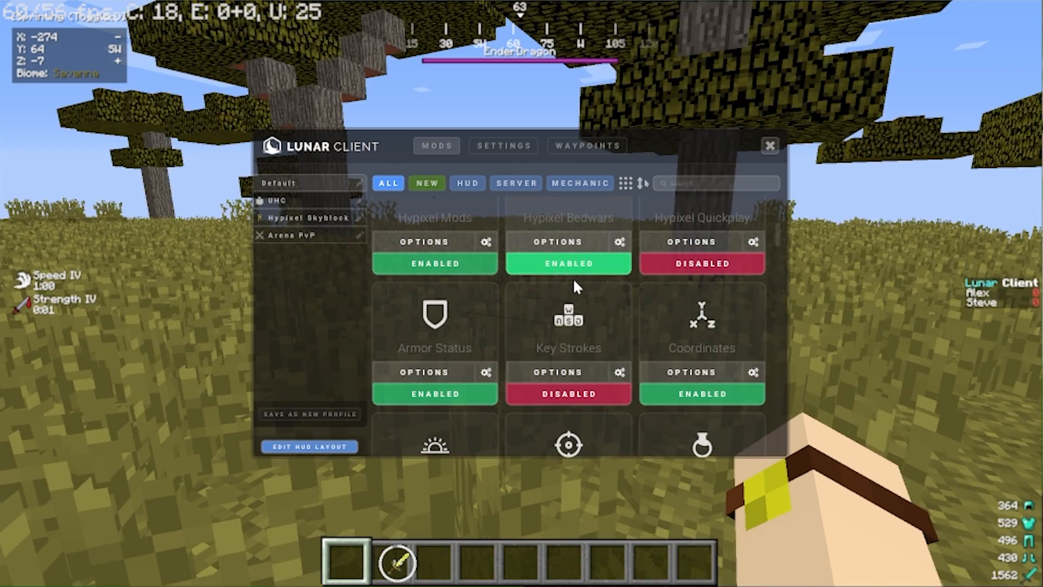
scroll("down", 3)
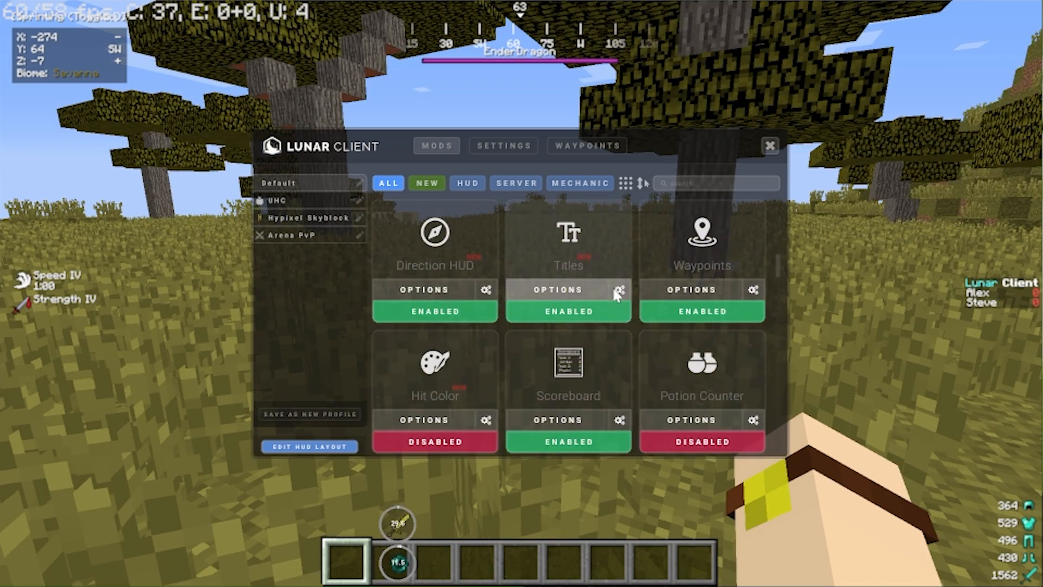
scroll("down", 3)
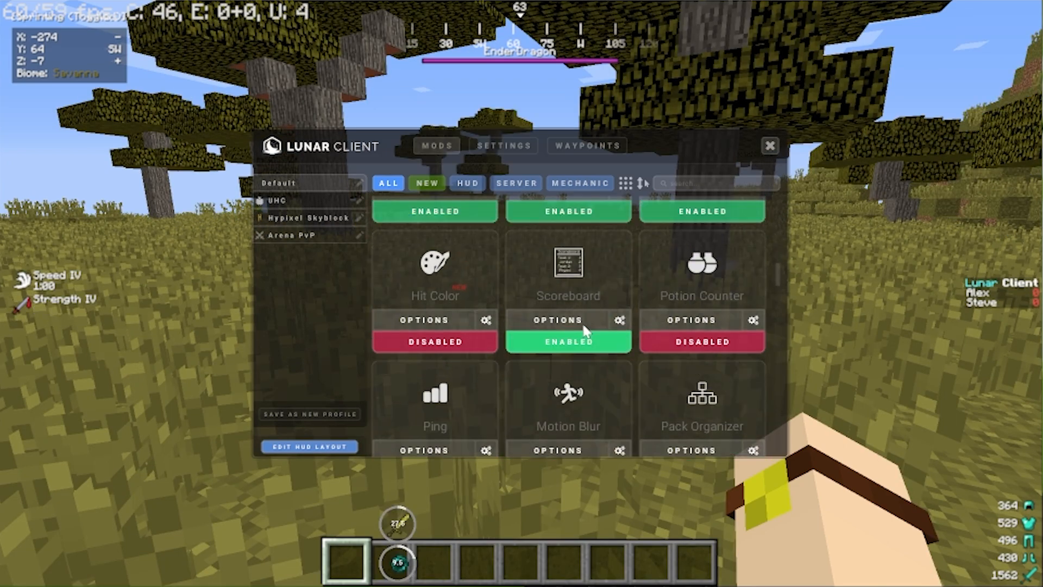
Show the empty waypoints list and check its filter buttons
scroll("up", 3)
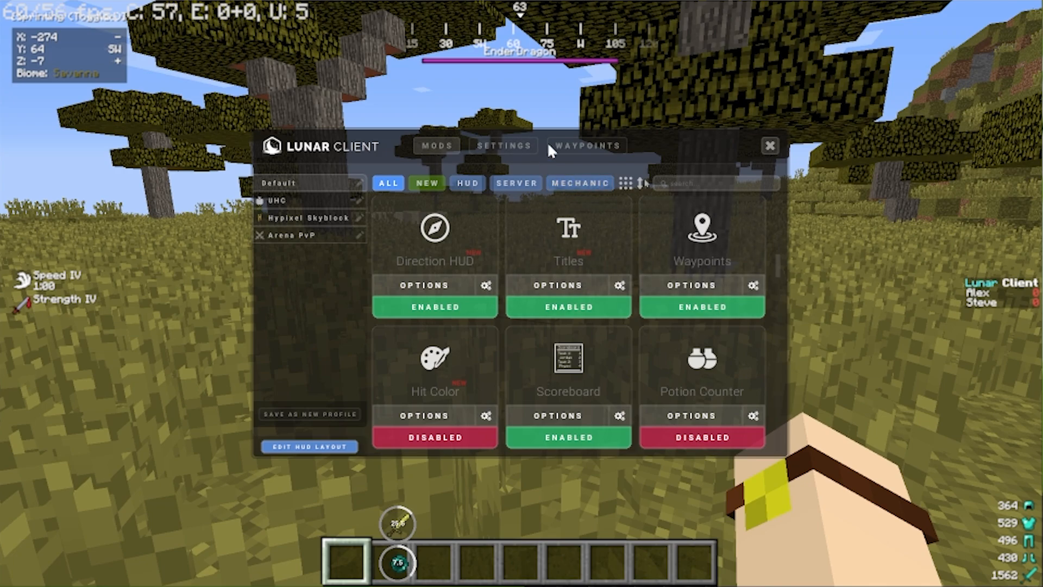
left_click(586, 145)
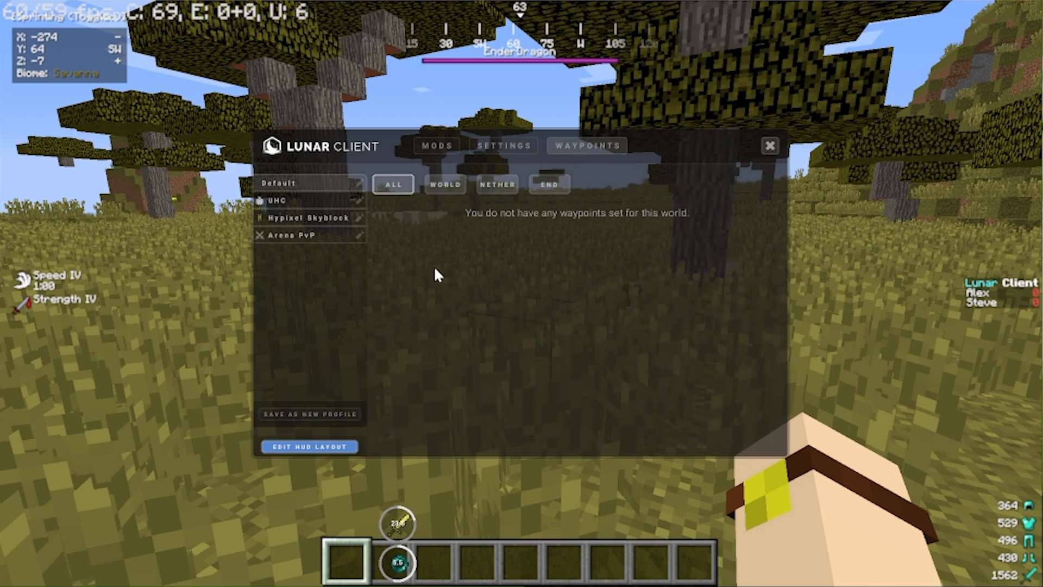
mouse_move(674, 169)
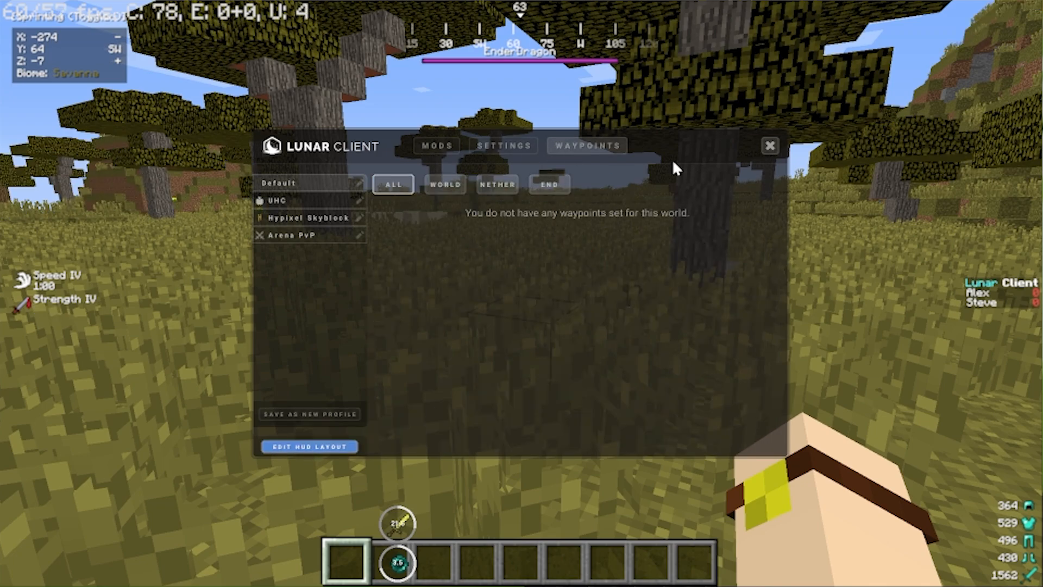
left_click(549, 183)
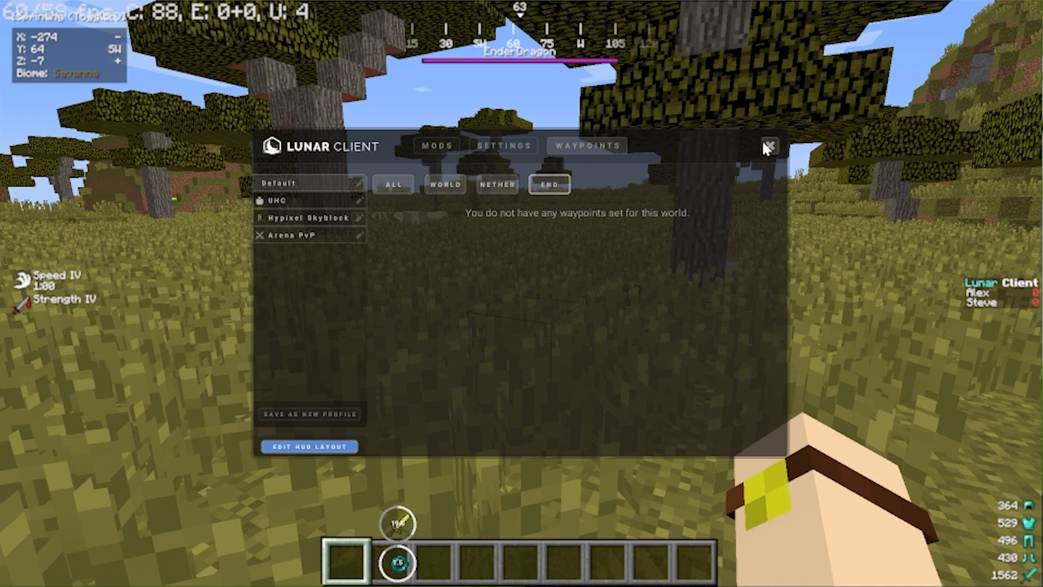
Name a new waypoint Spawn at the player's current position
left_click(769, 146)
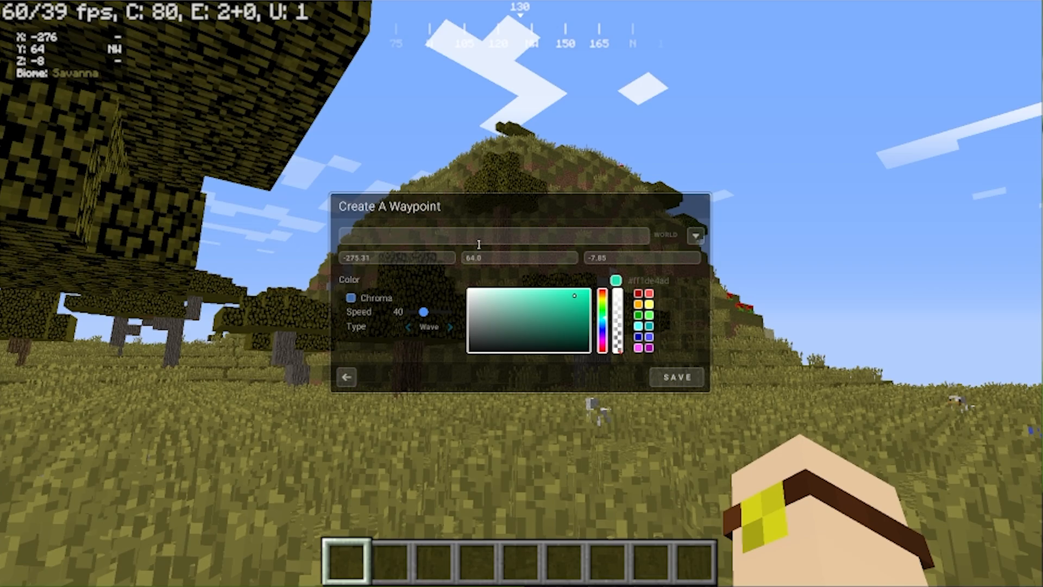
type("Spawn")
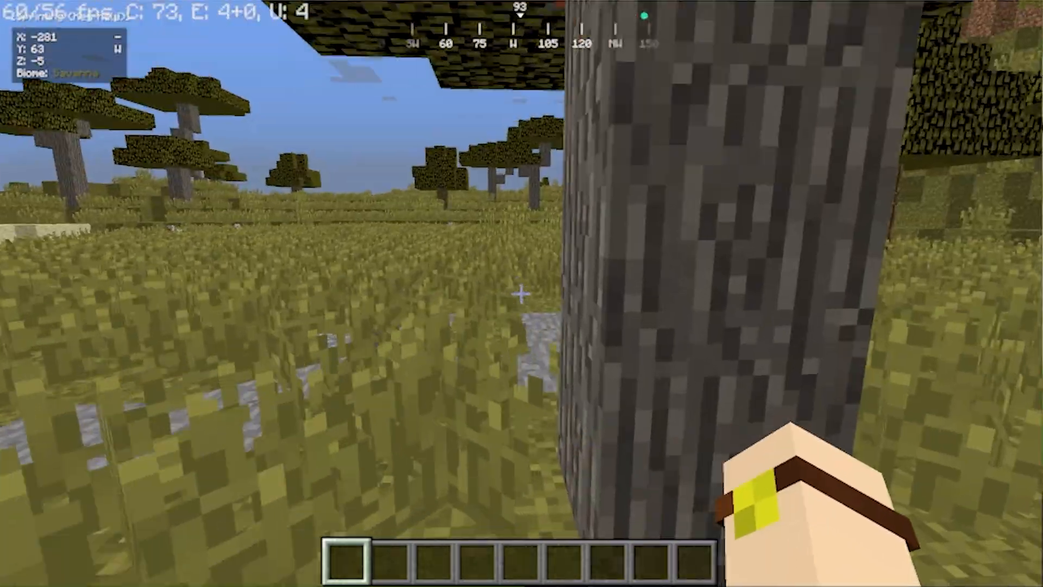
mouse_move(522, 293)
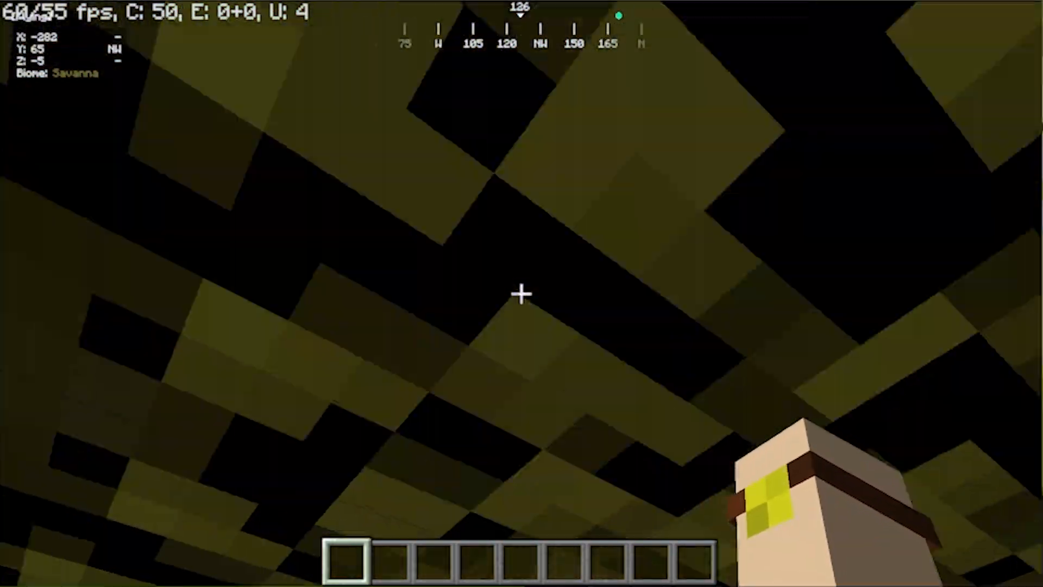
mouse_move(522, 295)
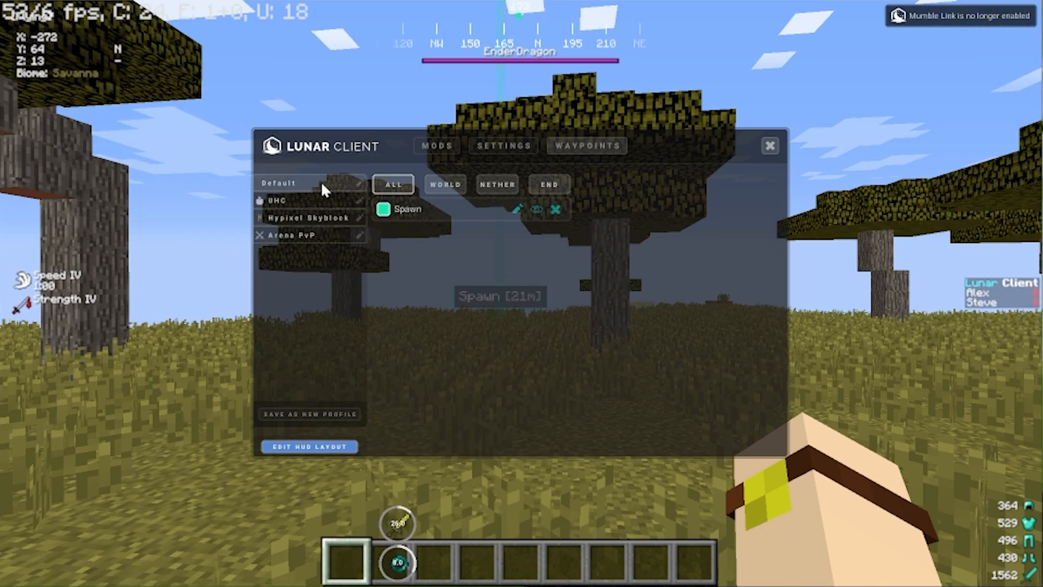
mouse_move(319, 202)
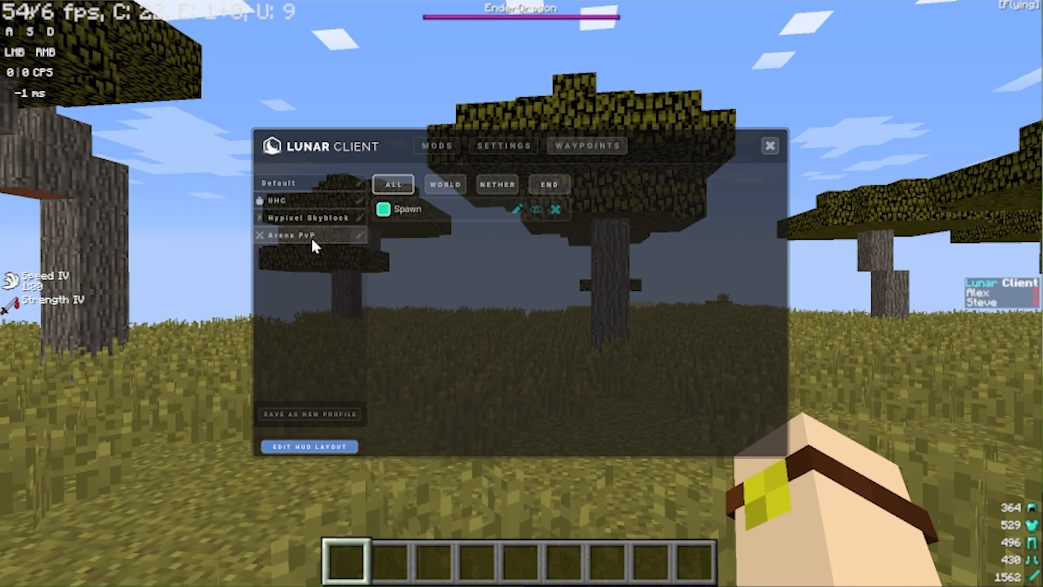
left_click(437, 145)
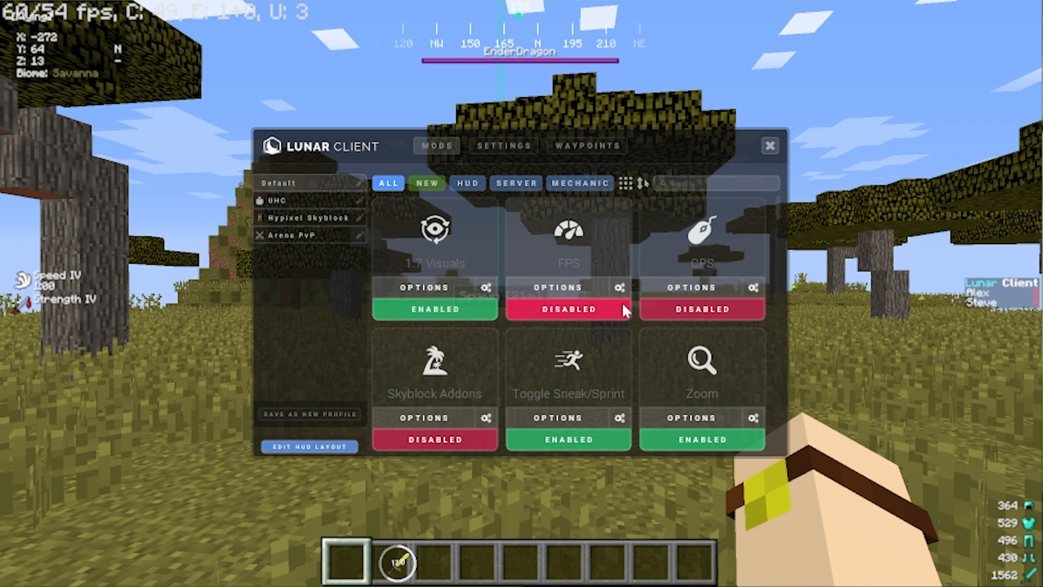
Enable the FPS mod and save a new mod profile named 'FPS'
left_click(568, 308)
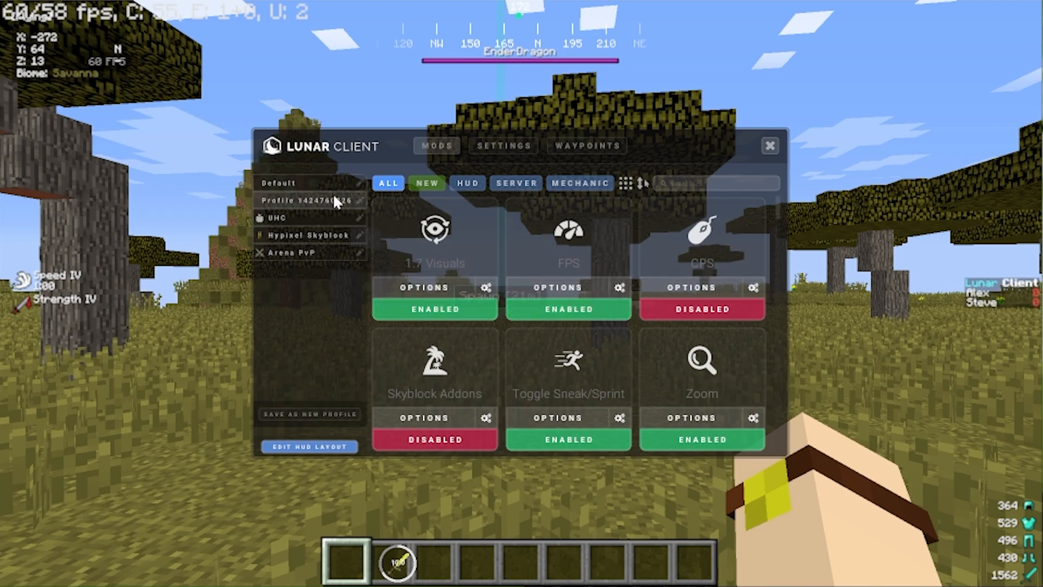
left_click(359, 200)
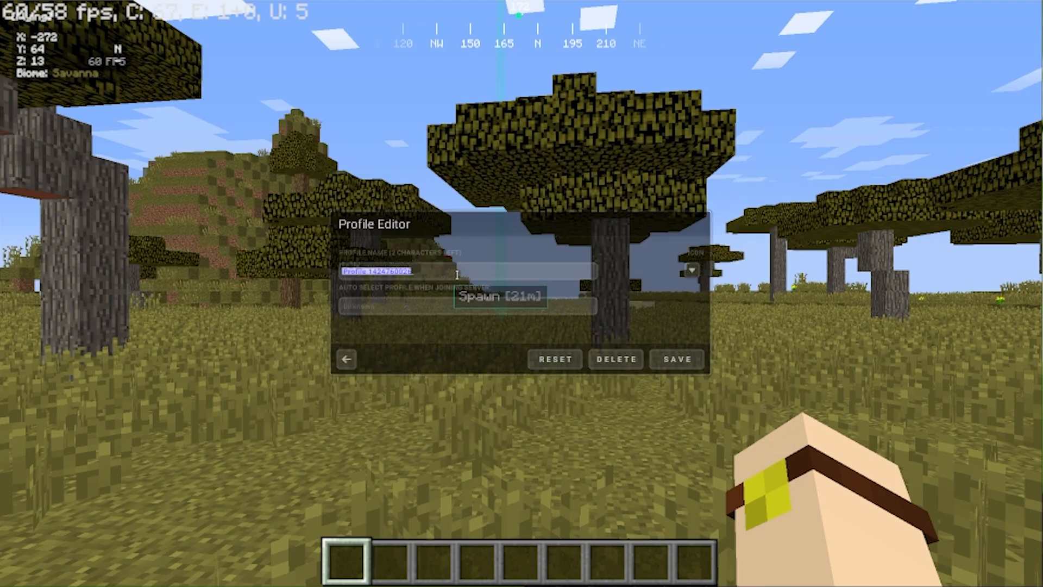
type("FPS")
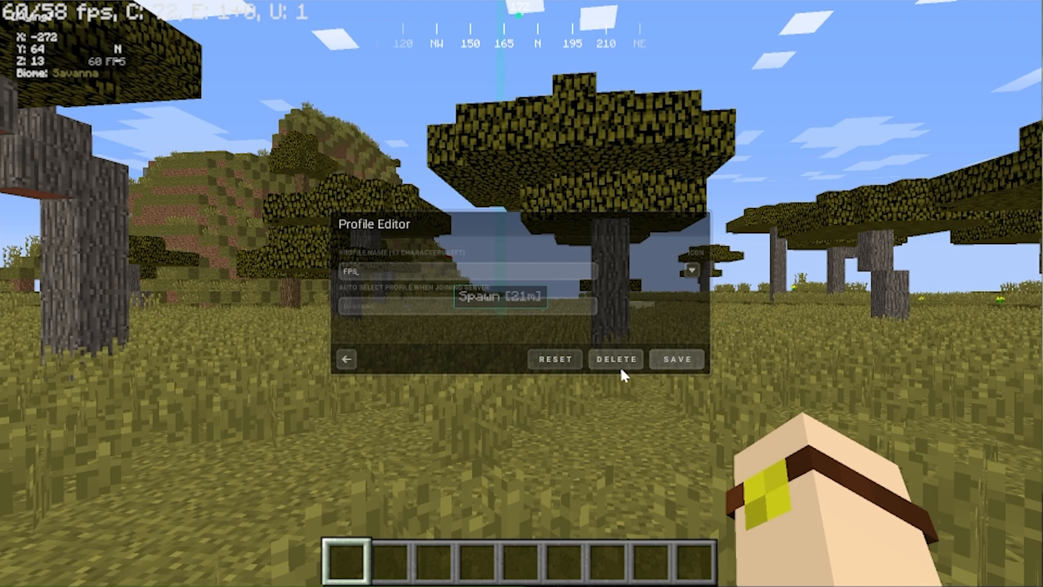
left_click(346, 358)
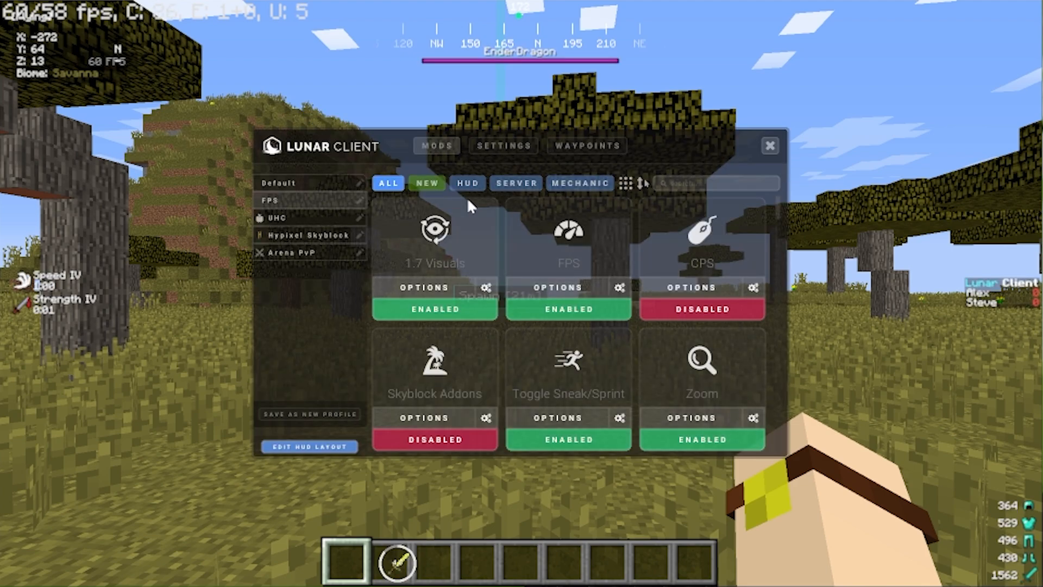
Browse the general client settings in the mod menu
left_click(502, 144)
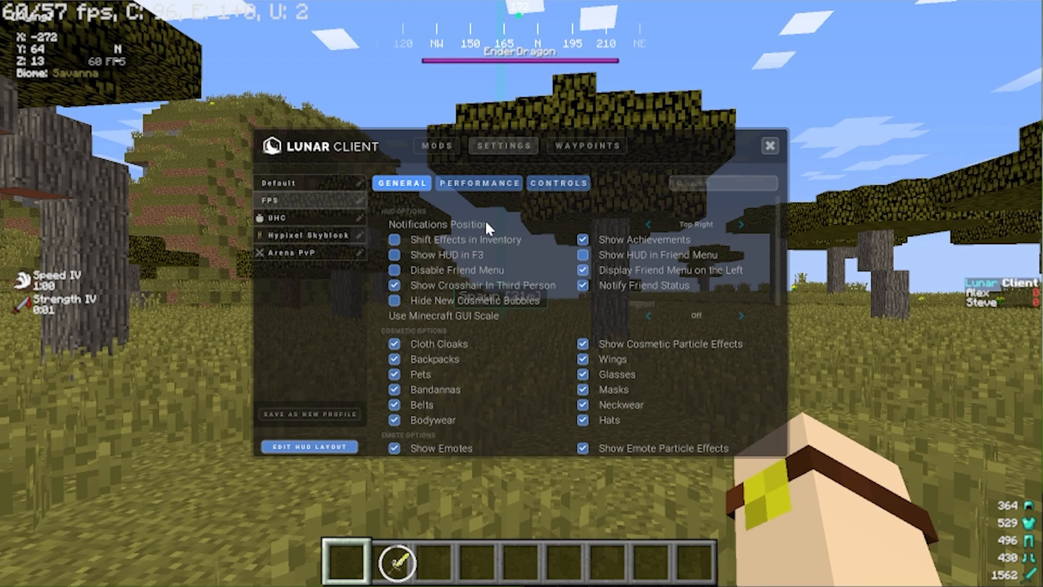
scroll("down", 3)
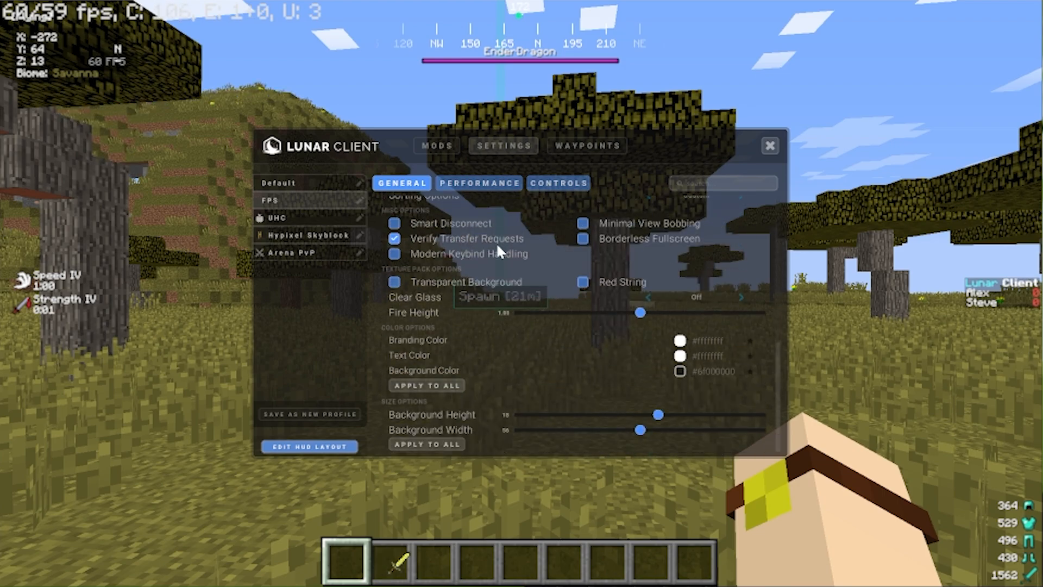